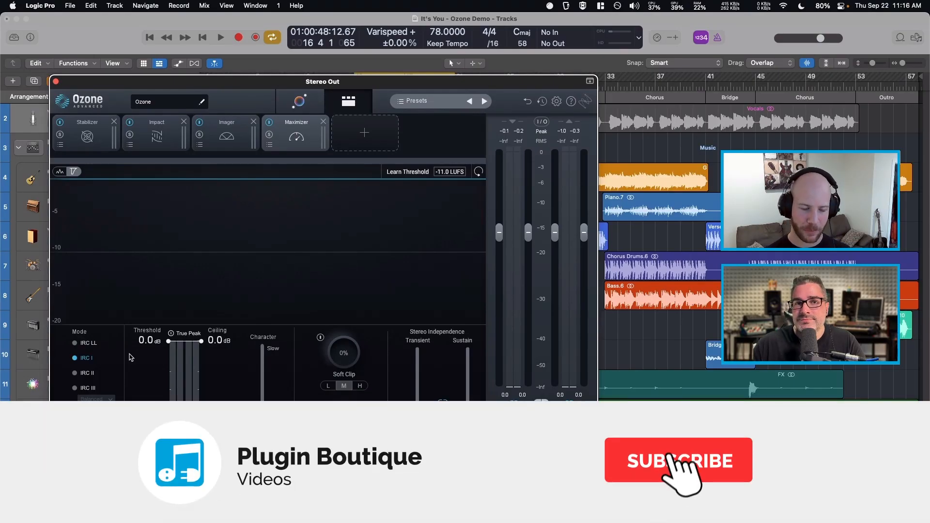
# Switch the Maximizer's limiting mode from IRC I to IRC III
pyautogui.click(678, 461)
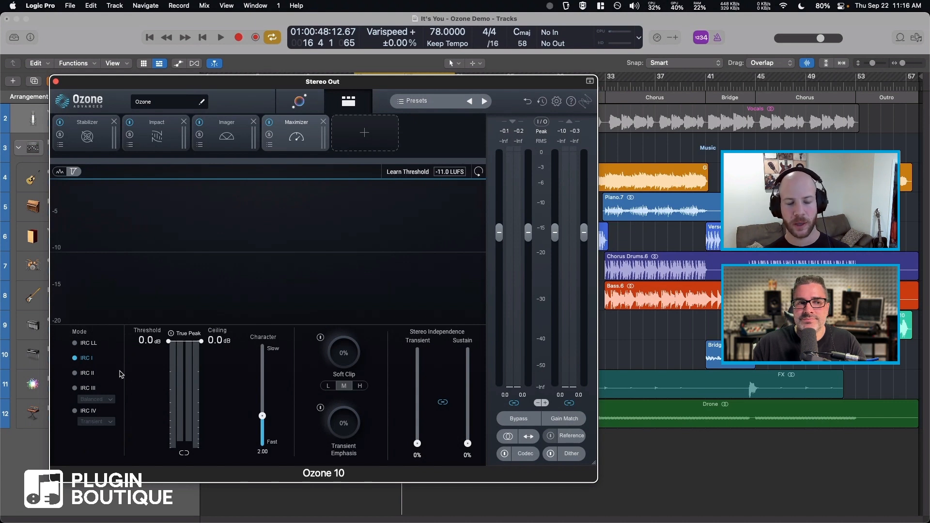
pyautogui.click(75, 387)
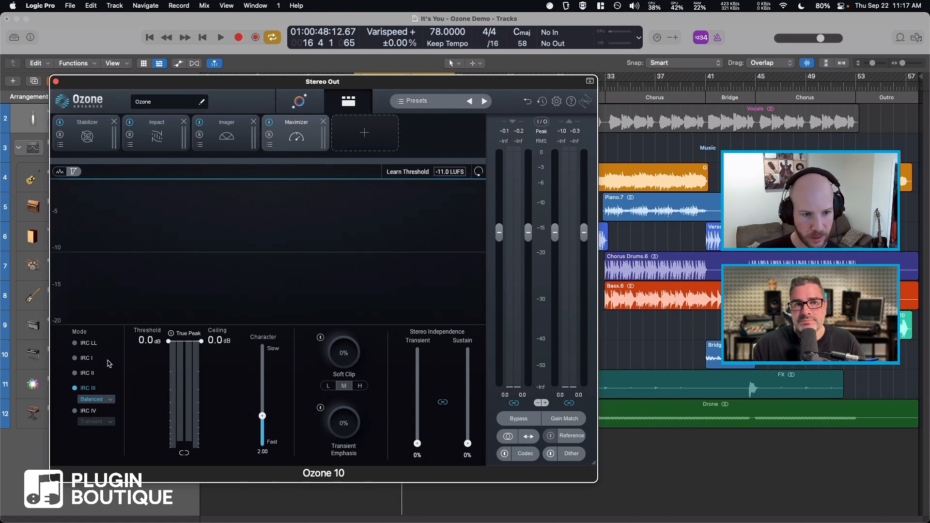
# Try IRC IV with its style options, then IRC I and IRC II, settling on IRC LL
pyautogui.click(75, 411)
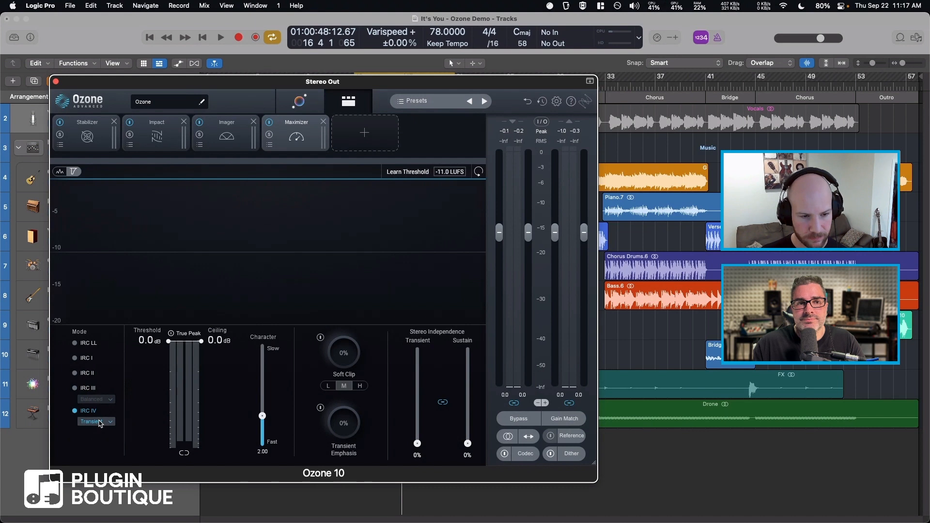
pyautogui.click(95, 422)
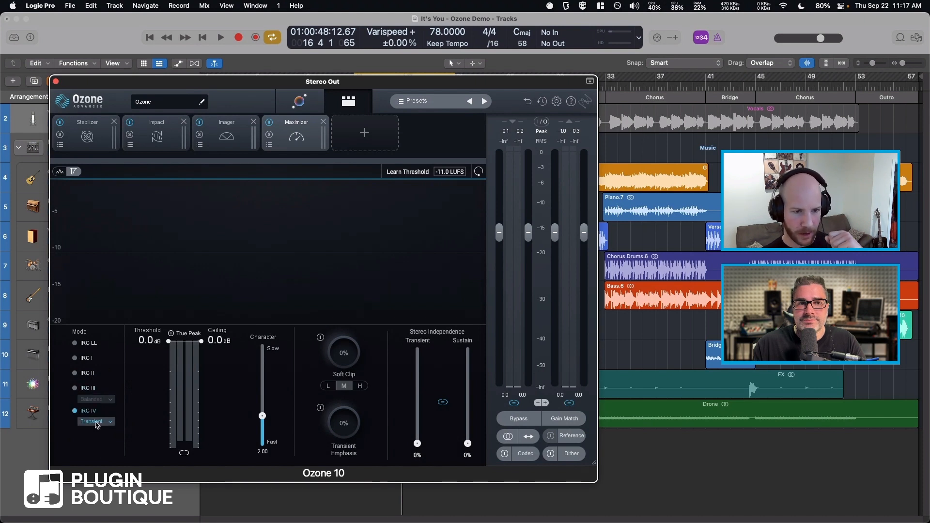
pyautogui.click(75, 357)
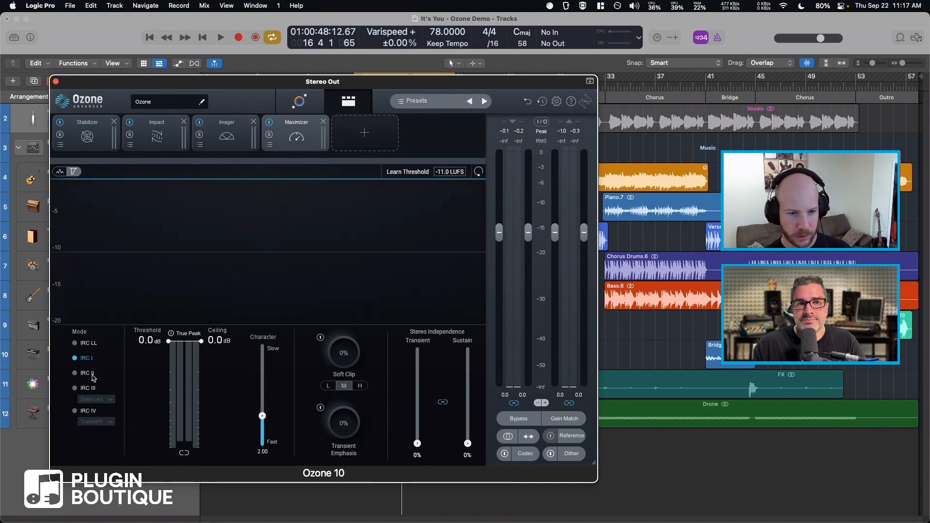
pyautogui.click(74, 372)
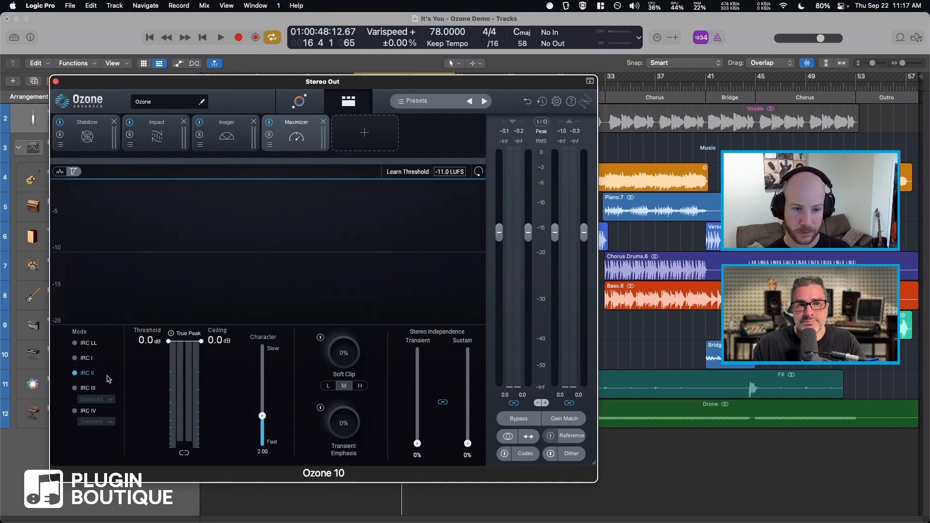
pyautogui.click(75, 343)
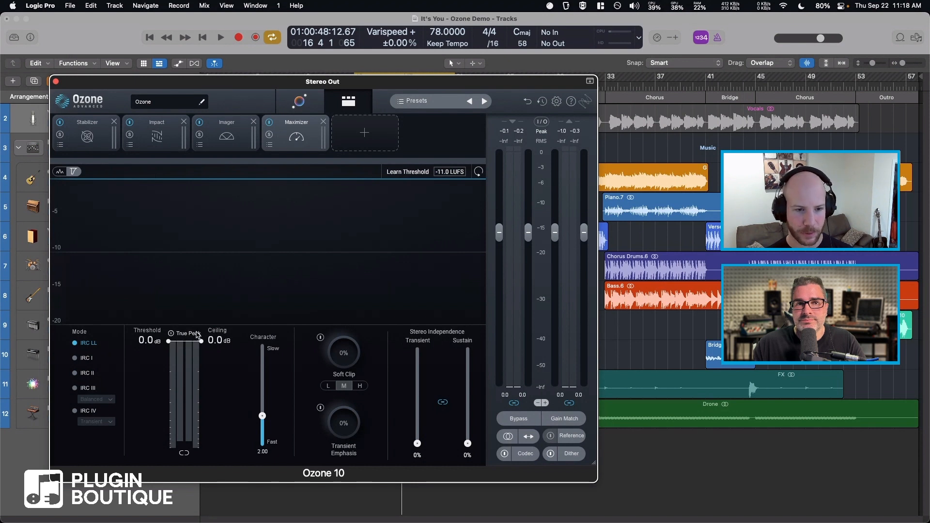
# Set the output ceiling to -1.0 dB and return the threshold to 0 dB
pyautogui.moveTo(200, 341); pyautogui.dragTo(204, 357)
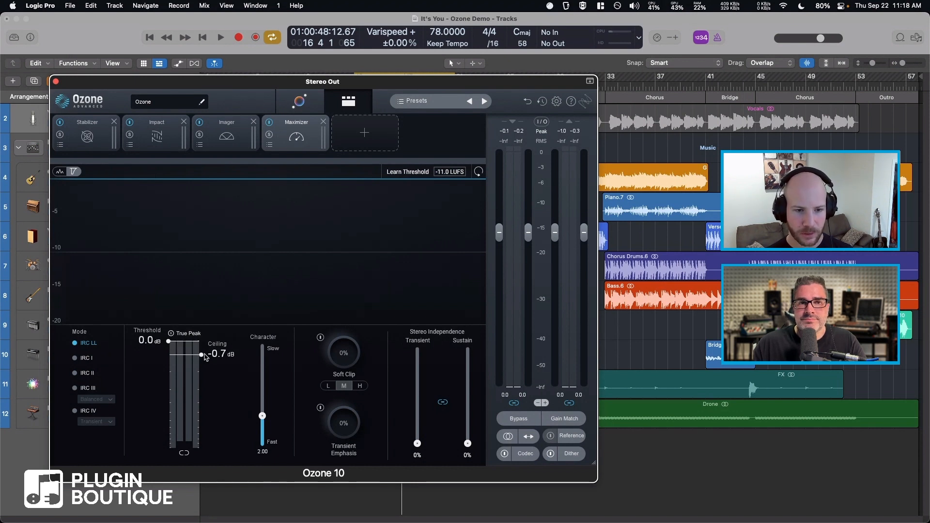
pyautogui.moveTo(168, 341); pyautogui.dragTo(169, 394)
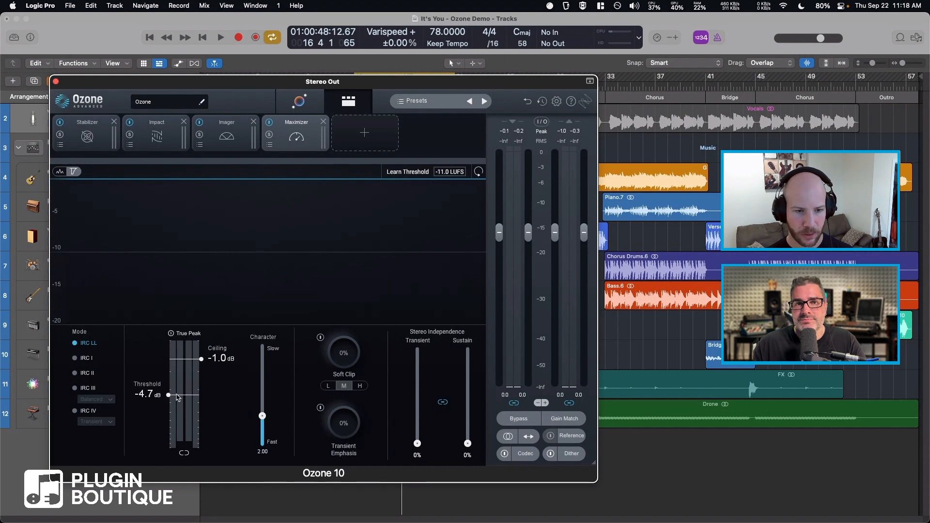
pyautogui.moveTo(167, 395); pyautogui.dragTo(167, 355)
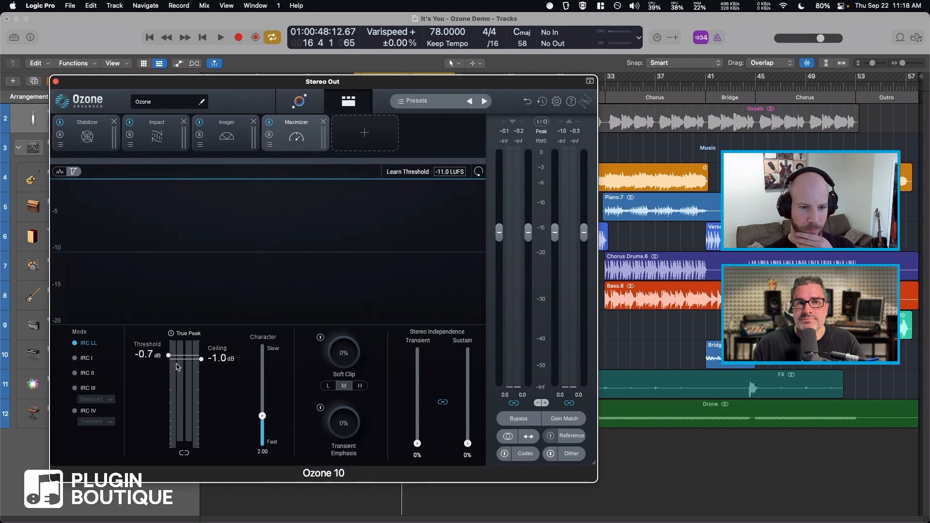
pyautogui.moveTo(167, 358); pyautogui.dragTo(168, 342)
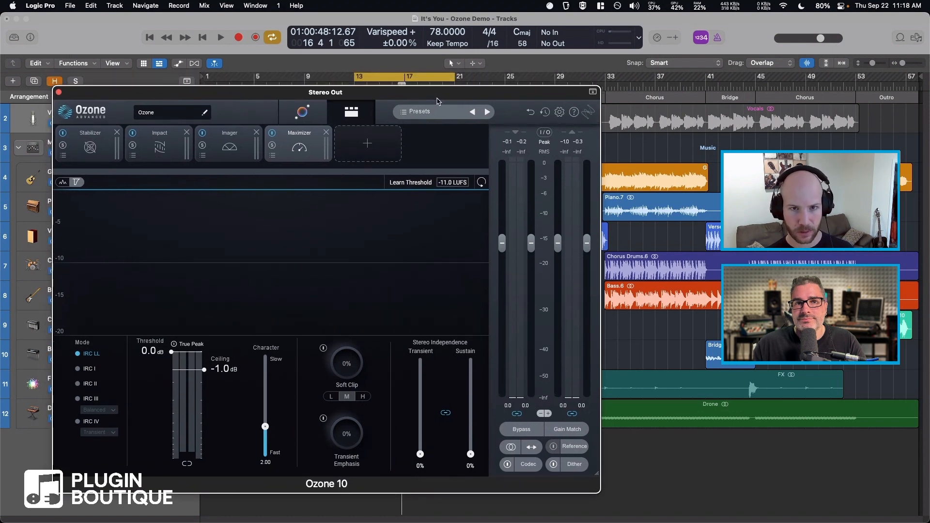
# Lower the threshold to -5.3 dB while auditioning the song, then stop playback
pyautogui.click(220, 37)
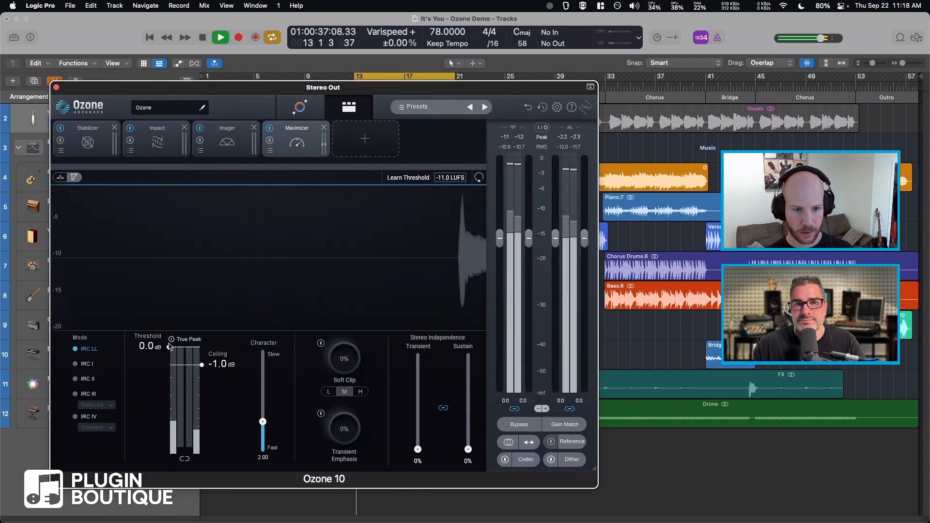
pyautogui.moveTo(168, 347); pyautogui.dragTo(168, 380)
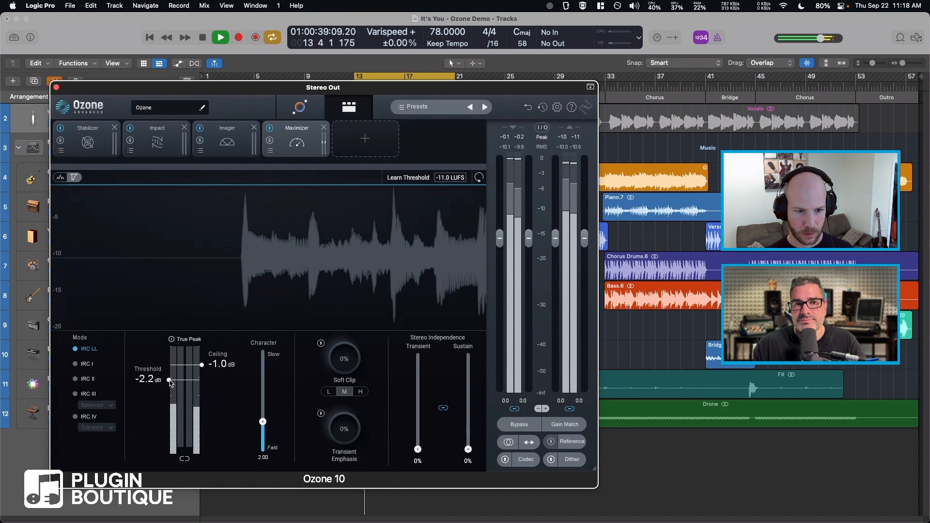
pyautogui.moveTo(169, 381); pyautogui.dragTo(168, 408)
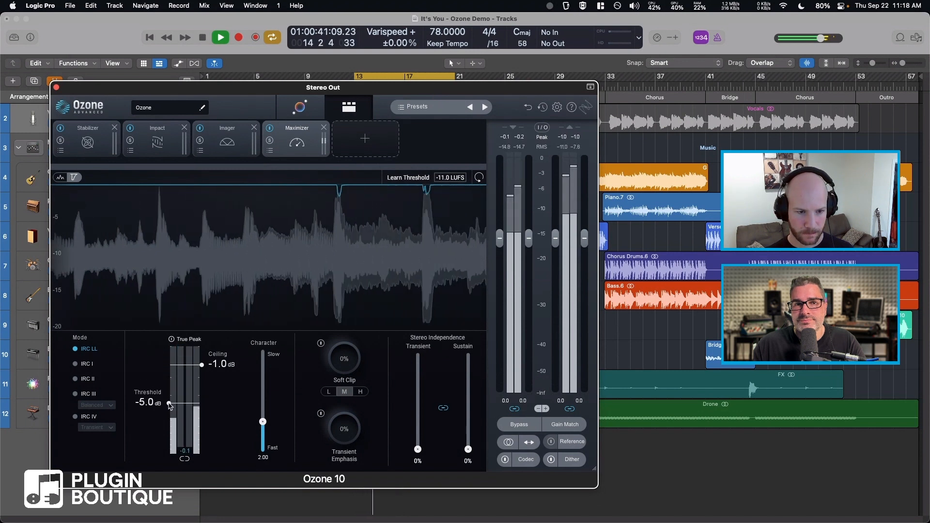
pyautogui.moveTo(168, 405); pyautogui.dragTo(169, 408)
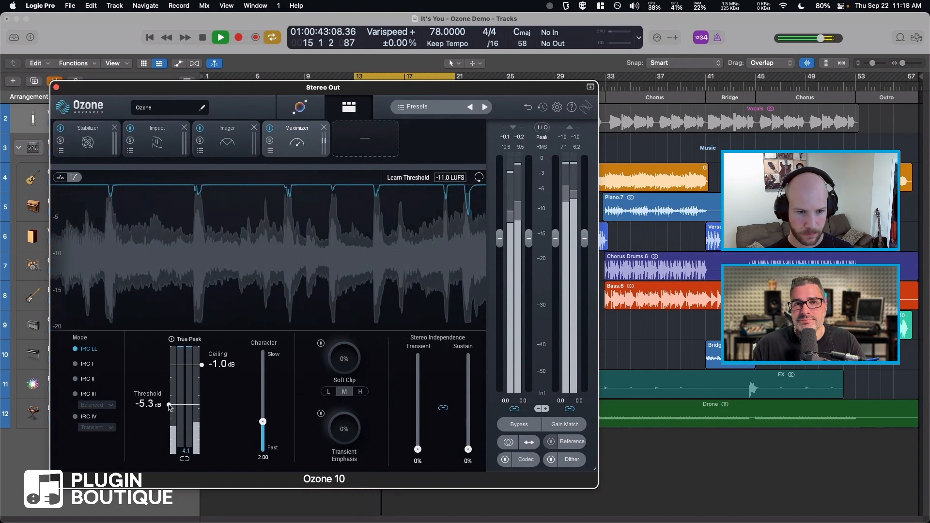
pyautogui.click(220, 37)
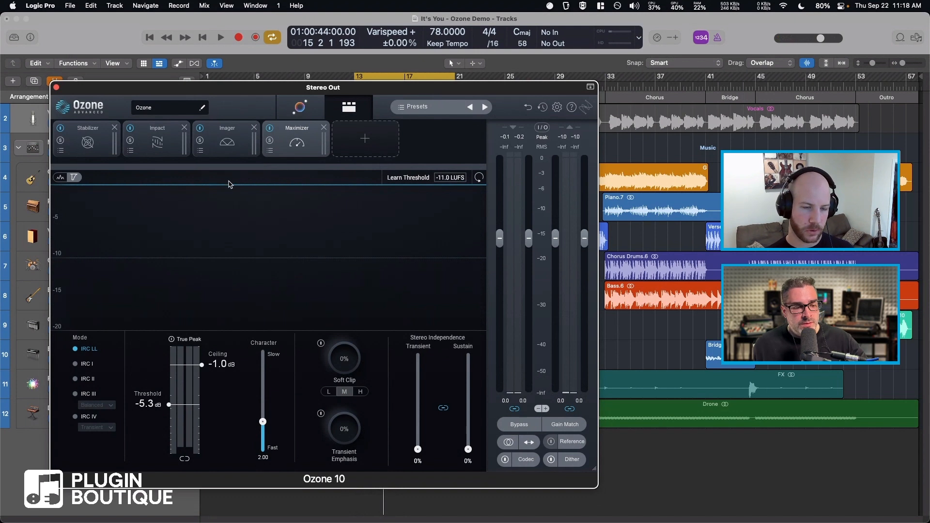
pyautogui.moveTo(431, 250)
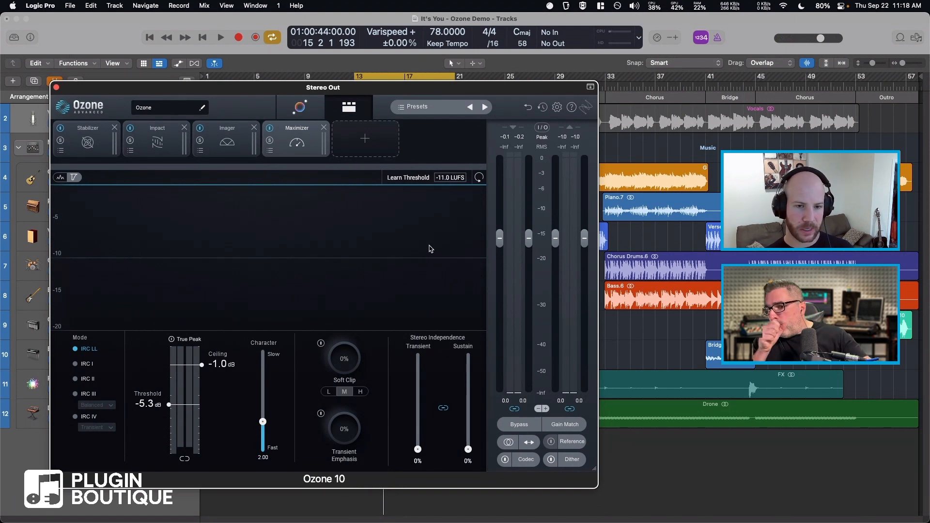
pyautogui.moveTo(348, 260)
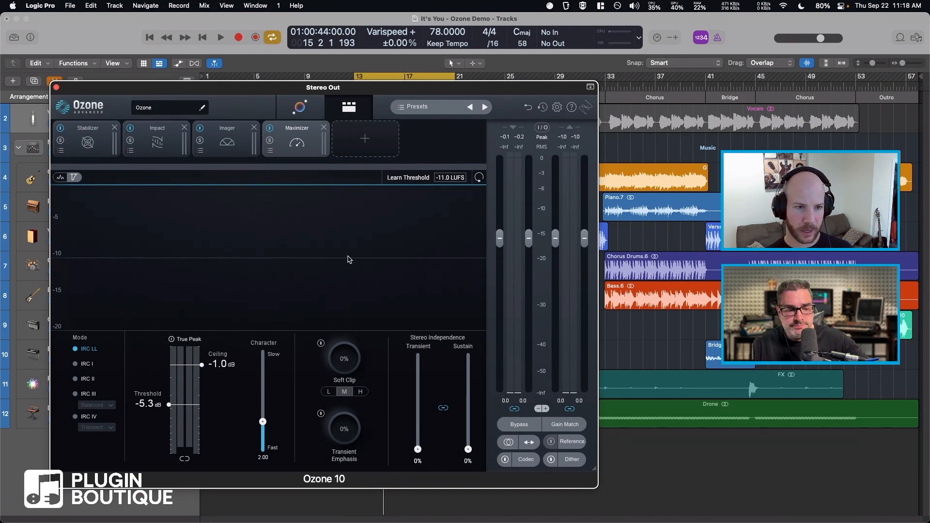
pyautogui.click(220, 37)
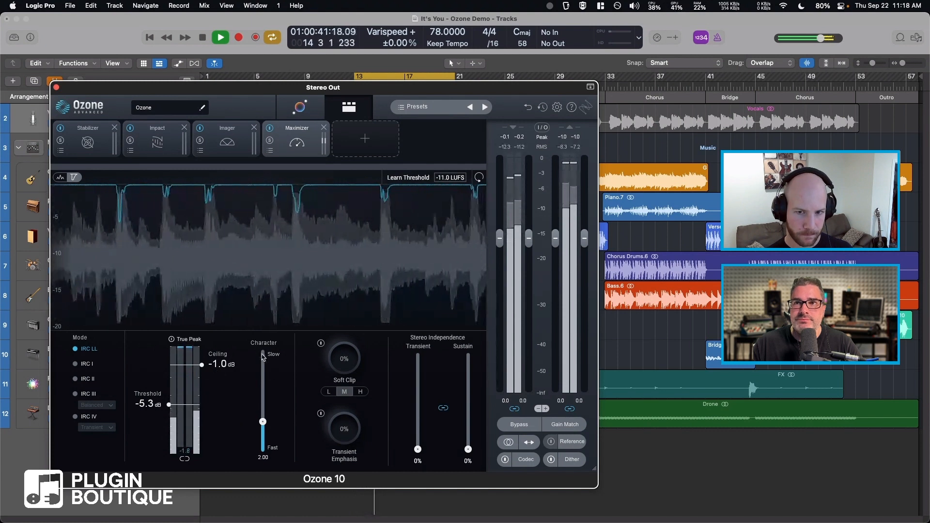
pyautogui.click(220, 37)
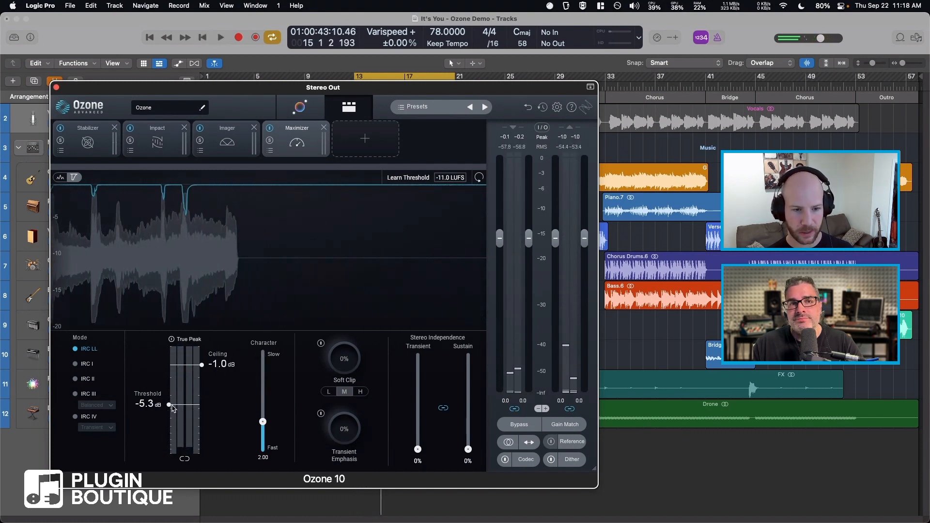
# Reset threshold and ceiling to 0 dB, switch to IRC II and start playback
pyautogui.moveTo(172, 408); pyautogui.dragTo(169, 347)
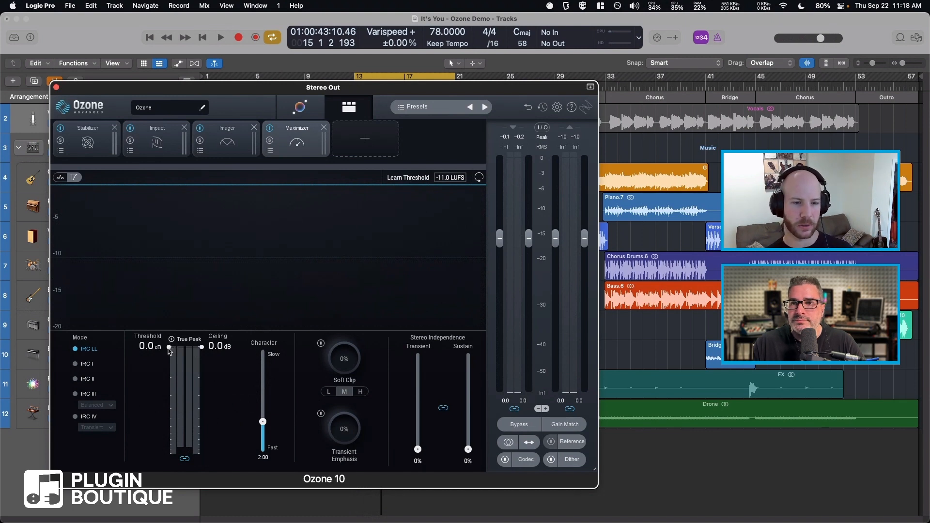
pyautogui.click(75, 379)
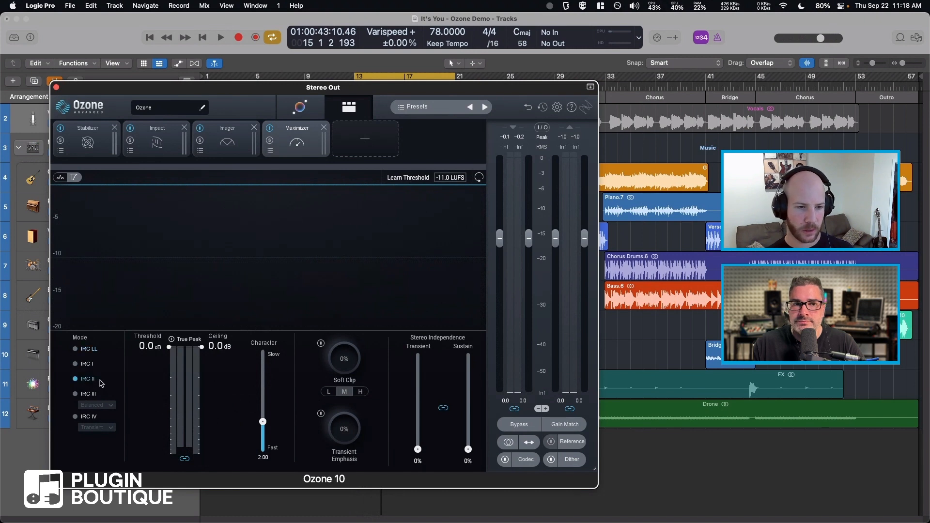
pyautogui.click(220, 37)
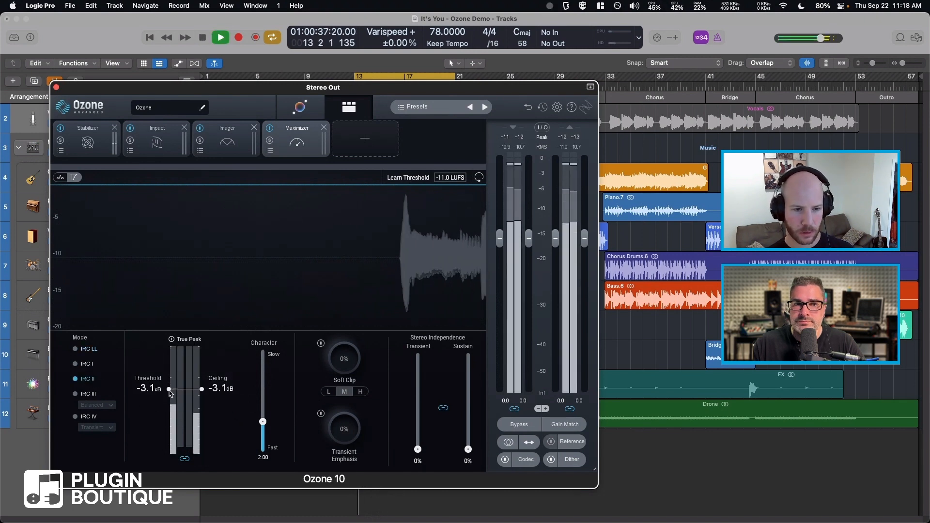
# Sweep the linked threshold and ceiling down to -15.3 dB, then settle them at -6.0 dB
pyautogui.moveTo(168, 390); pyautogui.dragTo(168, 423)
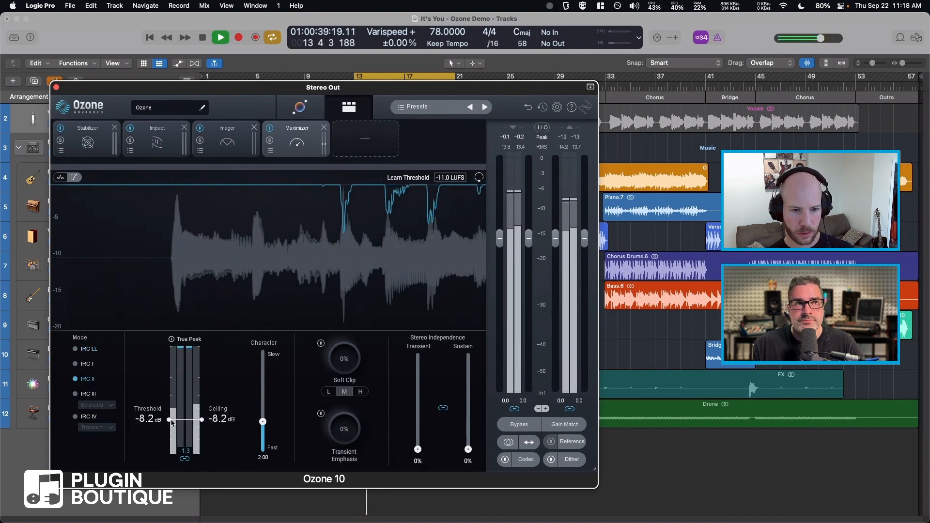
pyautogui.moveTo(171, 421); pyautogui.dragTo(173, 440)
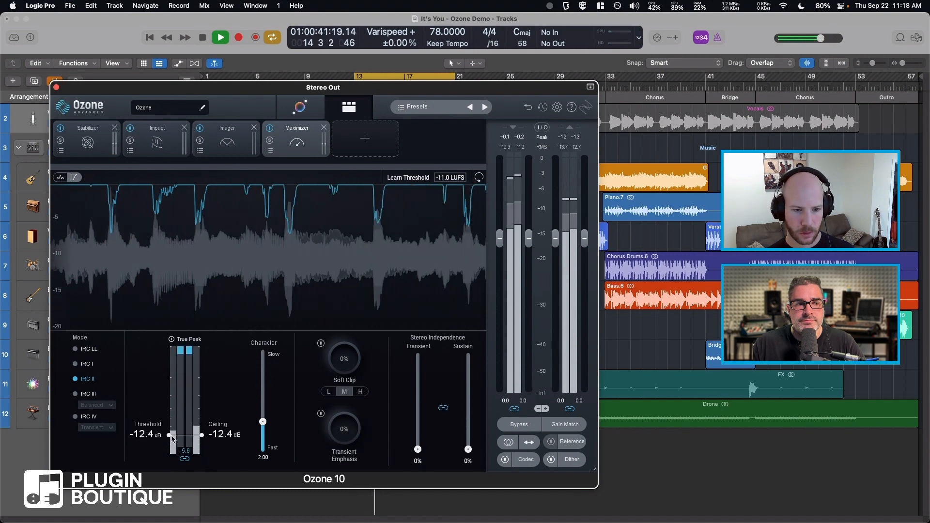
pyautogui.moveTo(172, 439); pyautogui.dragTo(168, 444)
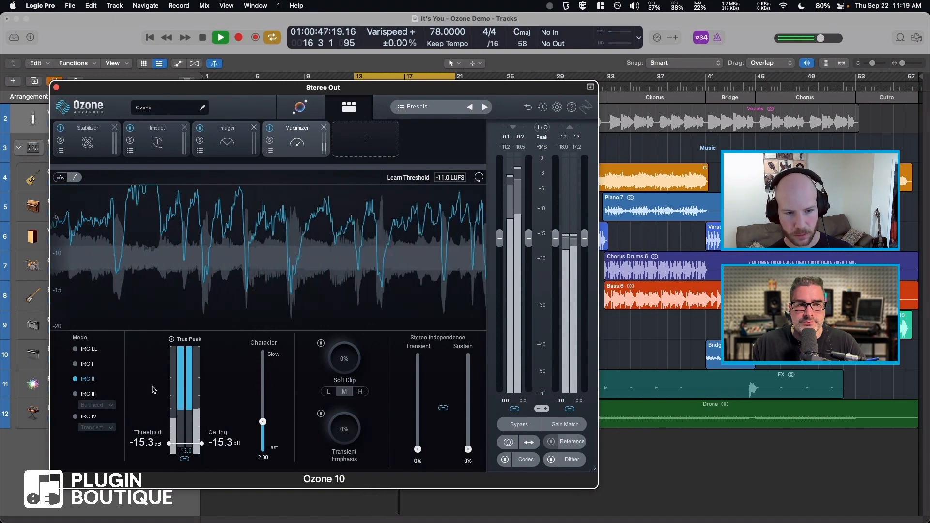
pyautogui.moveTo(168, 444); pyautogui.dragTo(169, 409)
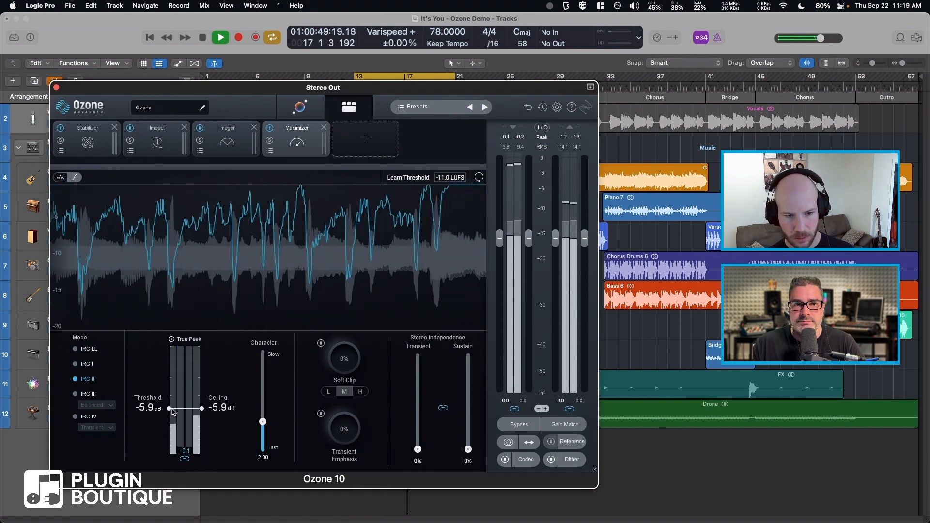
pyautogui.moveTo(170, 410); pyautogui.dragTo(171, 414)
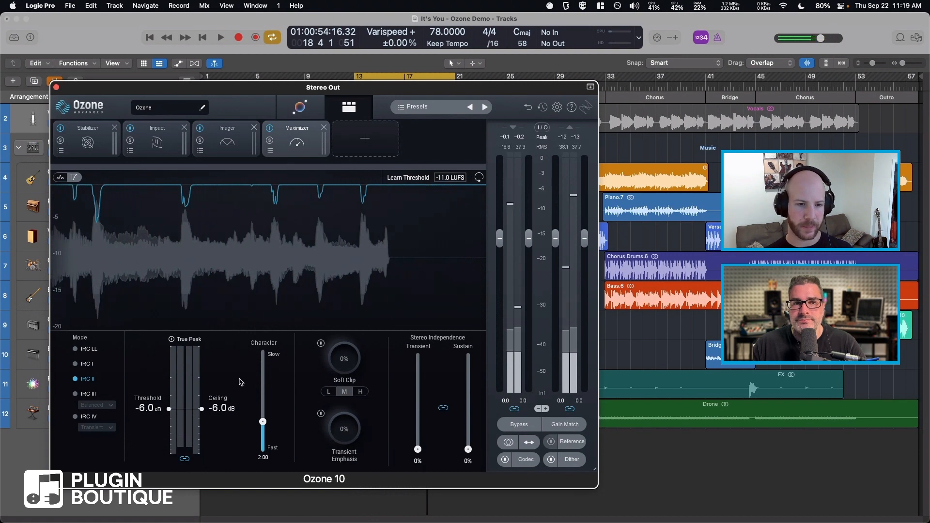
# Audition Character at its slowest setting, then at a fast setting near 2.10
pyautogui.moveTo(263, 421); pyautogui.dragTo(263, 439)
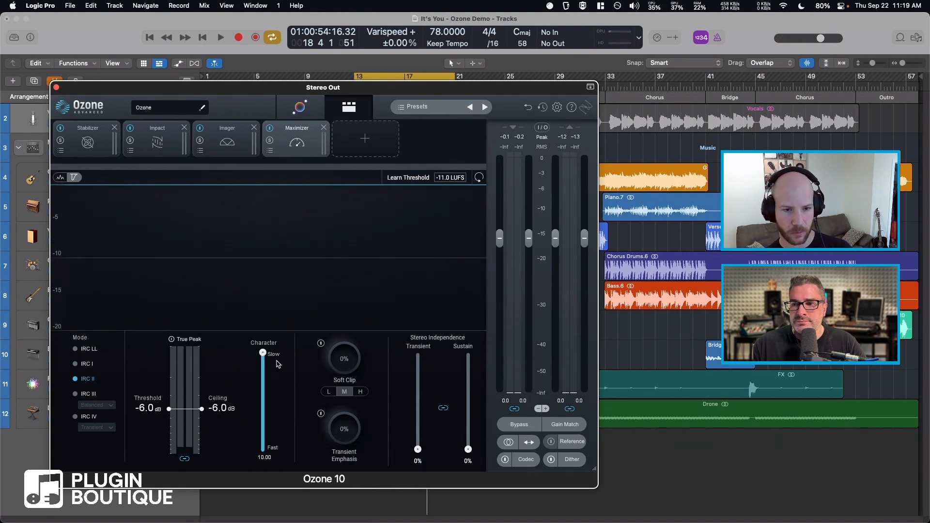
pyautogui.click(220, 37)
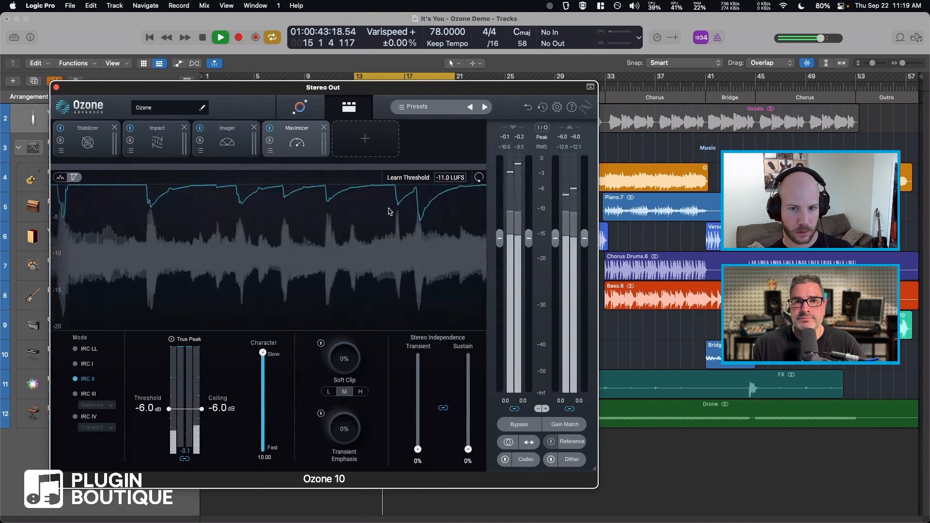
pyautogui.click(220, 37)
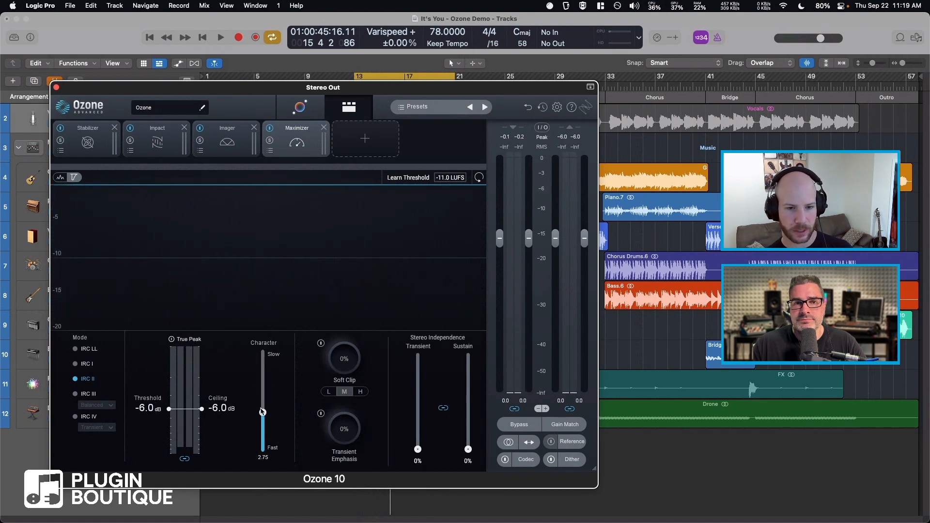
pyautogui.moveTo(260, 411); pyautogui.dragTo(260, 435)
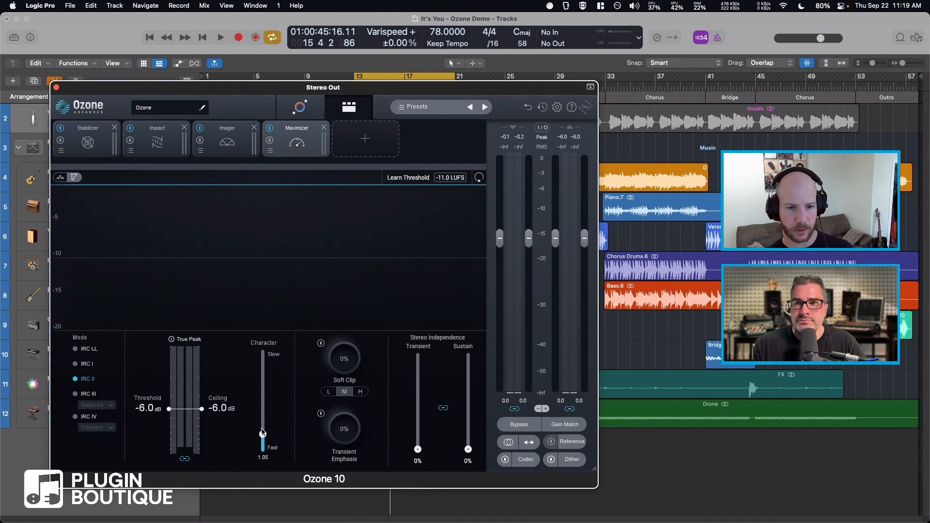
pyautogui.click(220, 36)
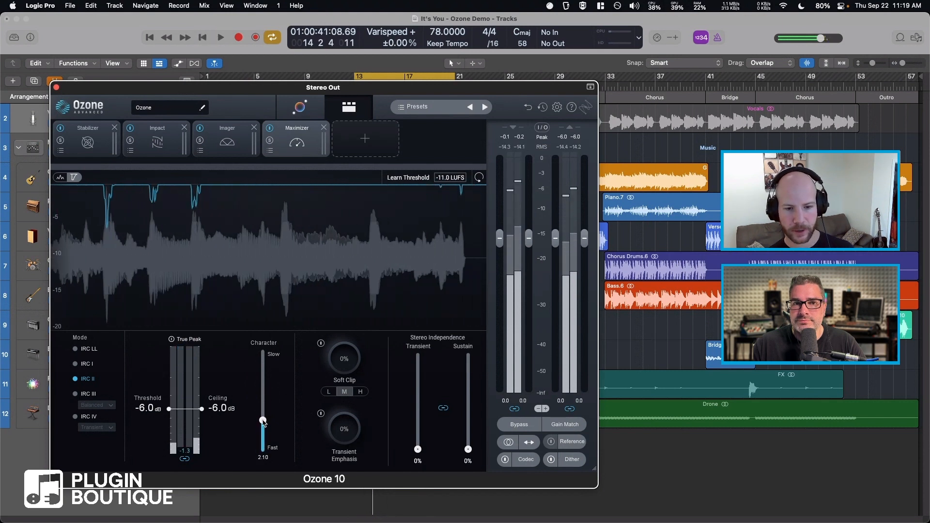
# Nudge the Character amount and lower the linked Transient and Sustain to 42%
pyautogui.moveTo(263, 423); pyautogui.dragTo(263, 414)
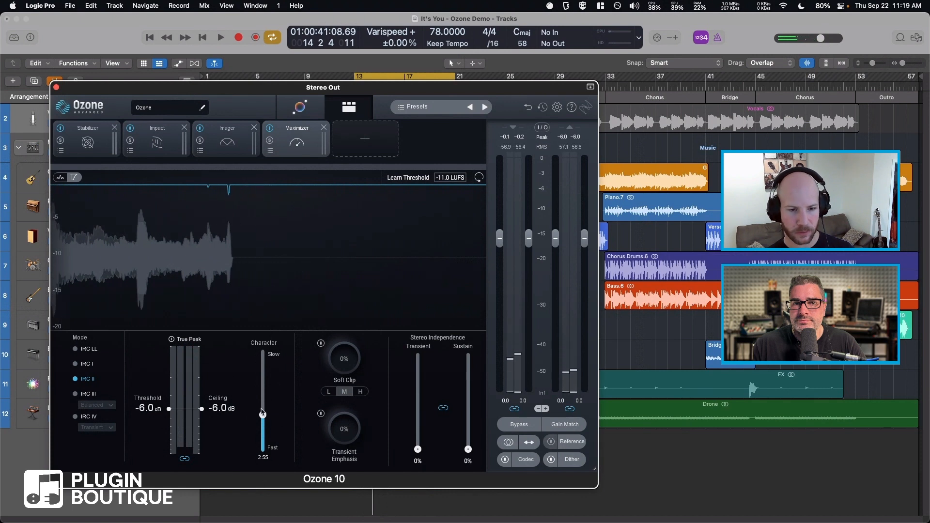
pyautogui.moveTo(262, 414); pyautogui.dragTo(262, 422)
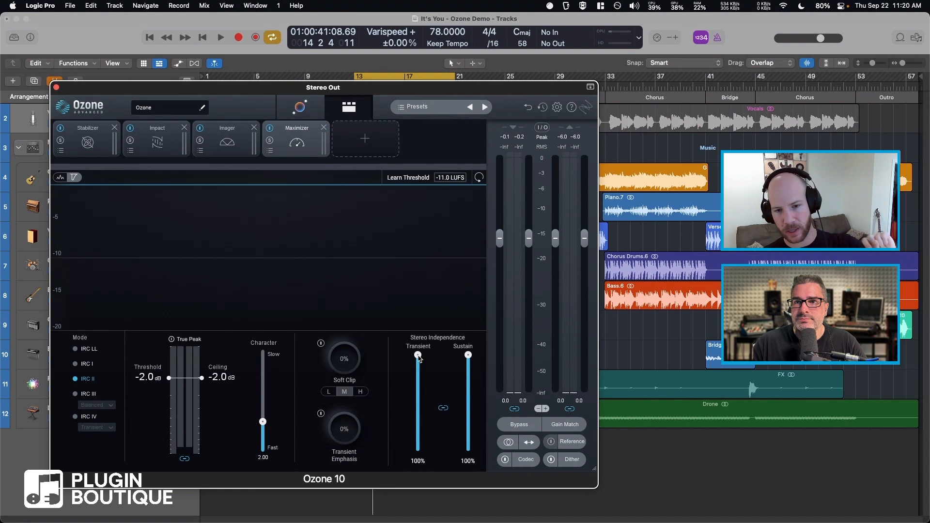
pyautogui.moveTo(418, 355); pyautogui.dragTo(418, 409)
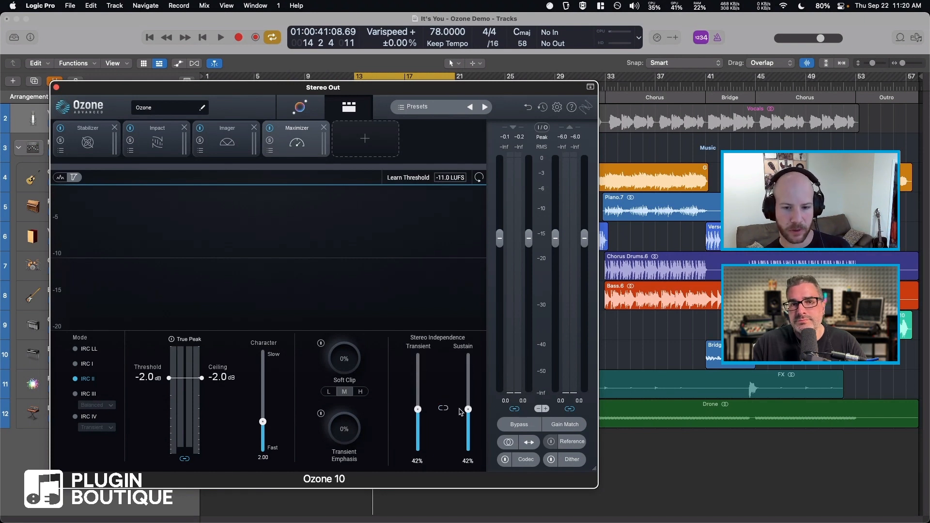
# Unlink Stereo Independence, setting Sustain to 29% and Transient to 0%
pyautogui.moveTo(467, 409); pyautogui.dragTo(467, 358)
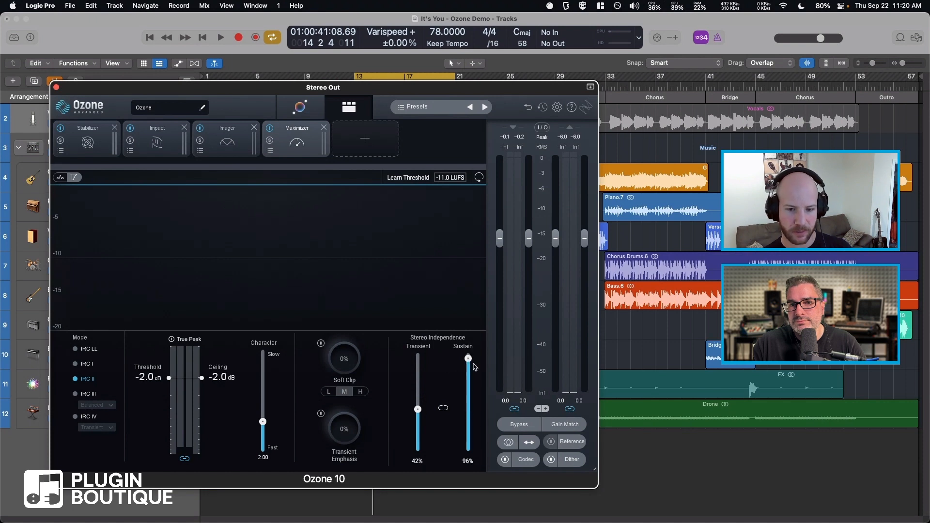
pyautogui.moveTo(468, 359); pyautogui.dragTo(468, 427)
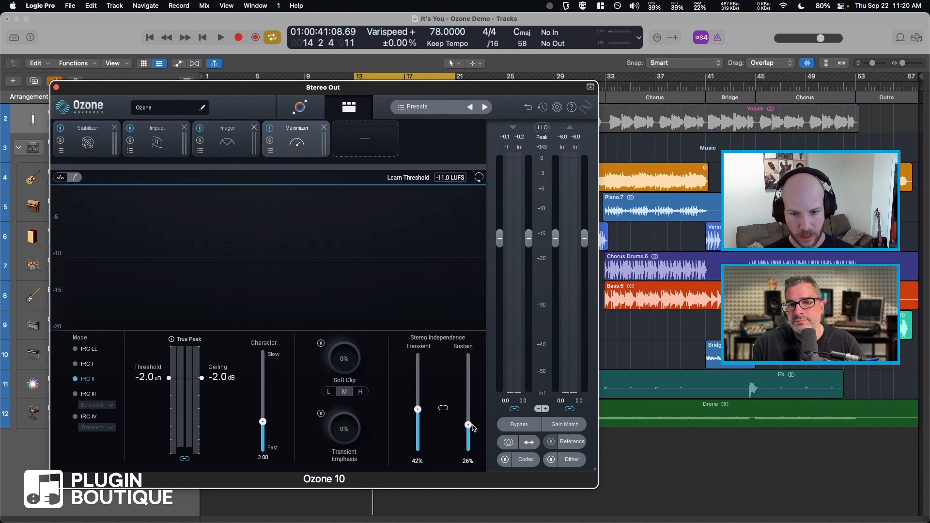
pyautogui.moveTo(468, 425); pyautogui.dragTo(468, 422)
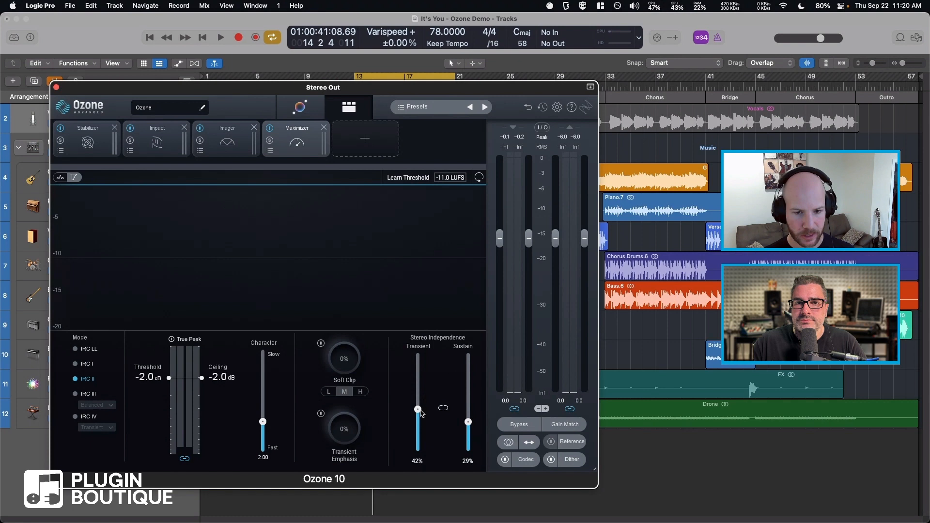
pyautogui.moveTo(417, 409); pyautogui.dragTo(418, 449)
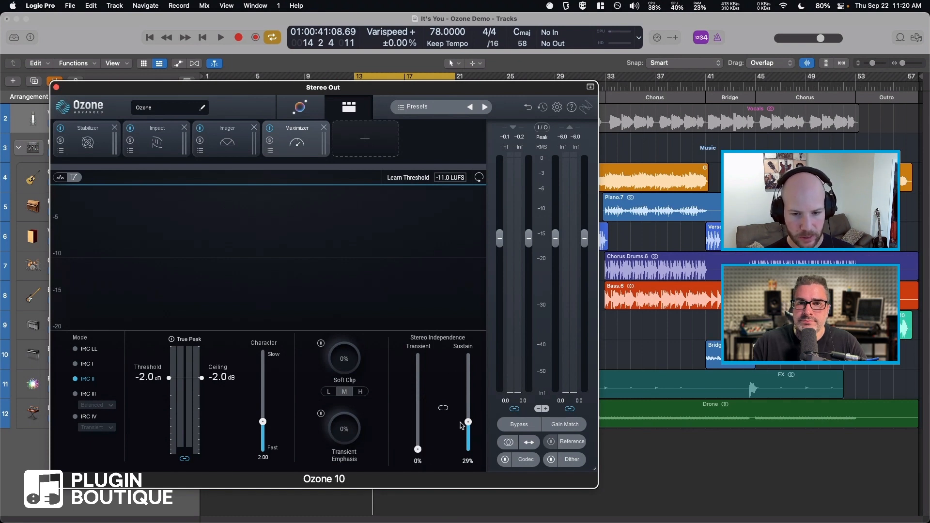
# Bring Sustain down to 0% and set the threshold and ceiling to -4.0 dB
pyautogui.moveTo(469, 422); pyautogui.dragTo(468, 449)
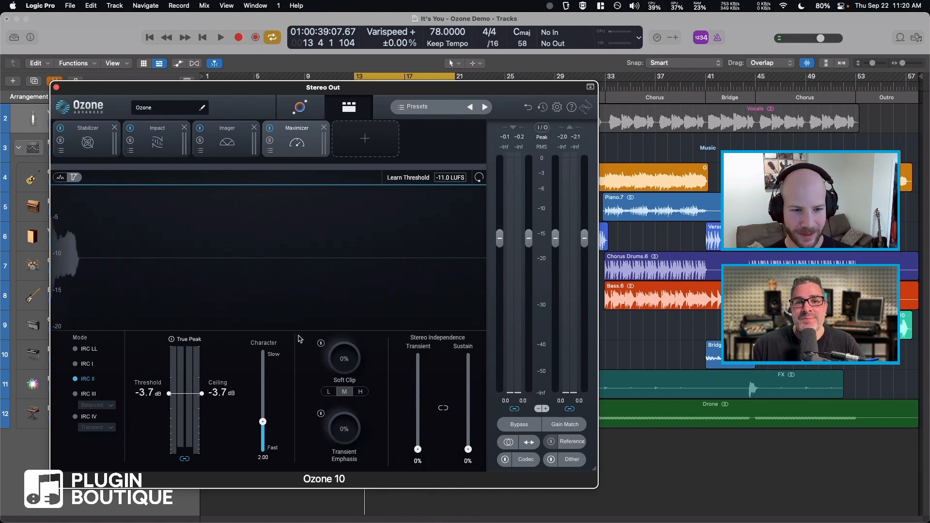
pyautogui.moveTo(169, 394); pyautogui.dragTo(169, 396)
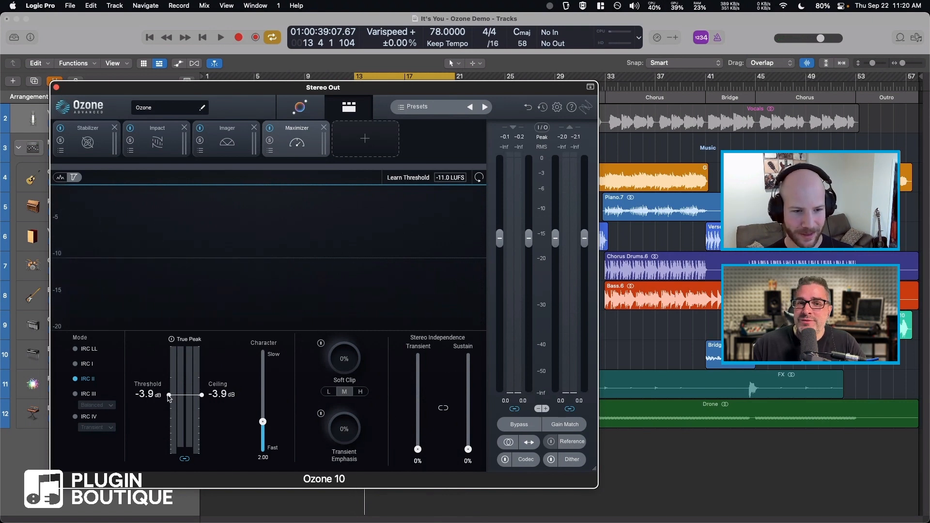
pyautogui.moveTo(169, 396); pyautogui.dragTo(169, 401)
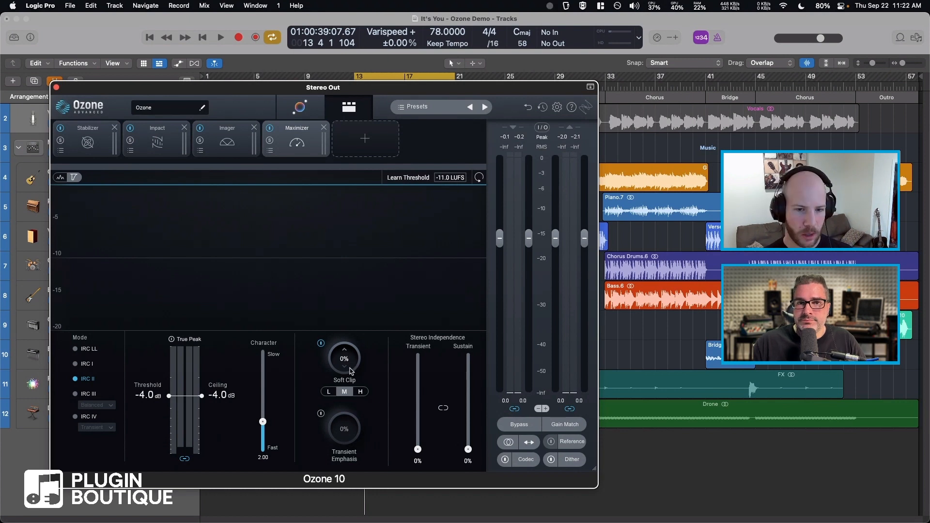
# Try Soft Clip up to 100%, return it to 0% and play the song
pyautogui.moveTo(344, 359); pyautogui.dragTo(344, 344)
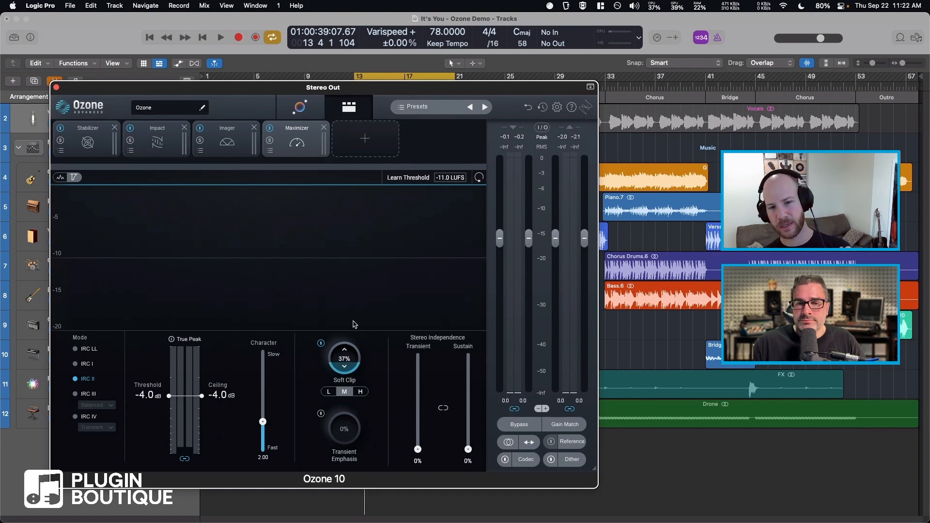
pyautogui.moveTo(344, 359); pyautogui.dragTo(366, 378)
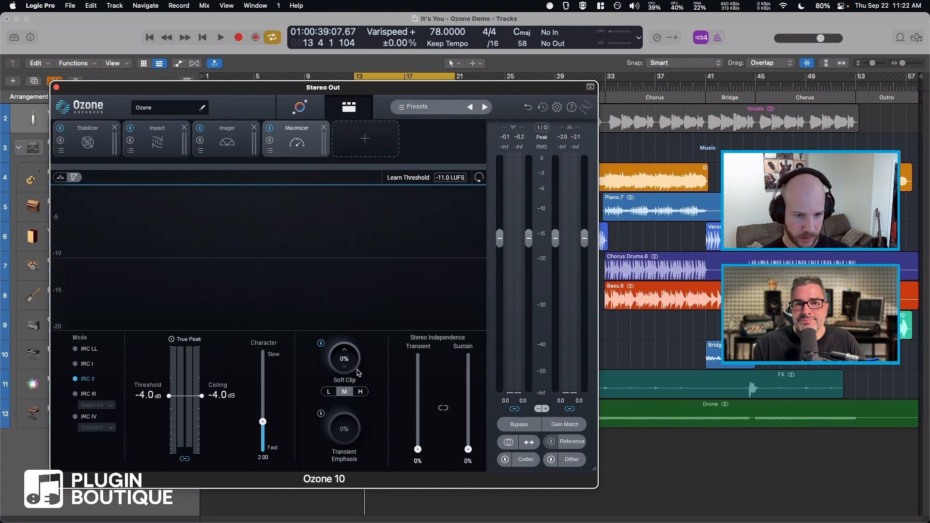
pyautogui.click(220, 37)
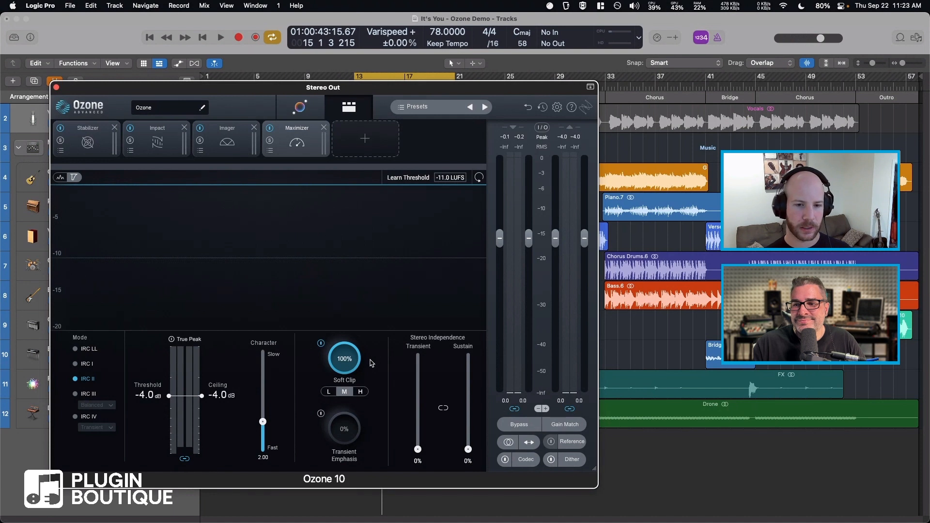
pyautogui.moveTo(368, 360)
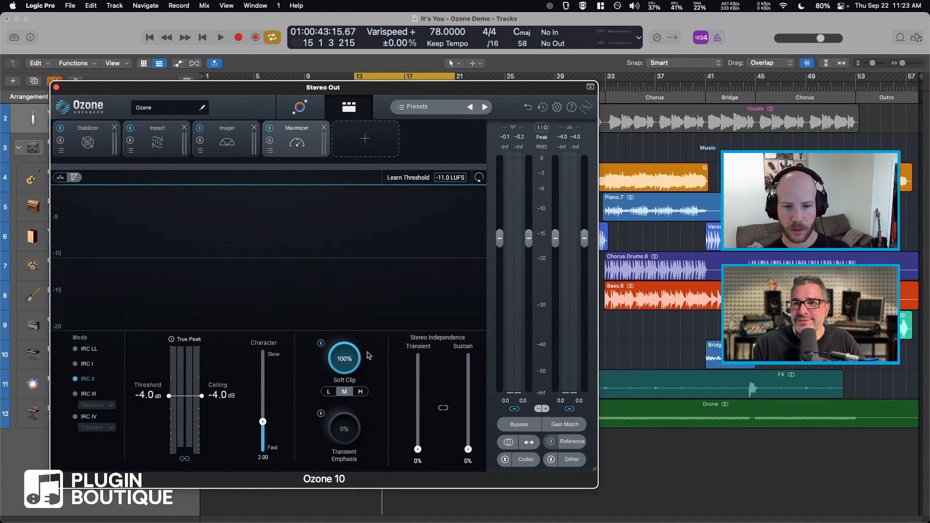
pyautogui.moveTo(383, 365)
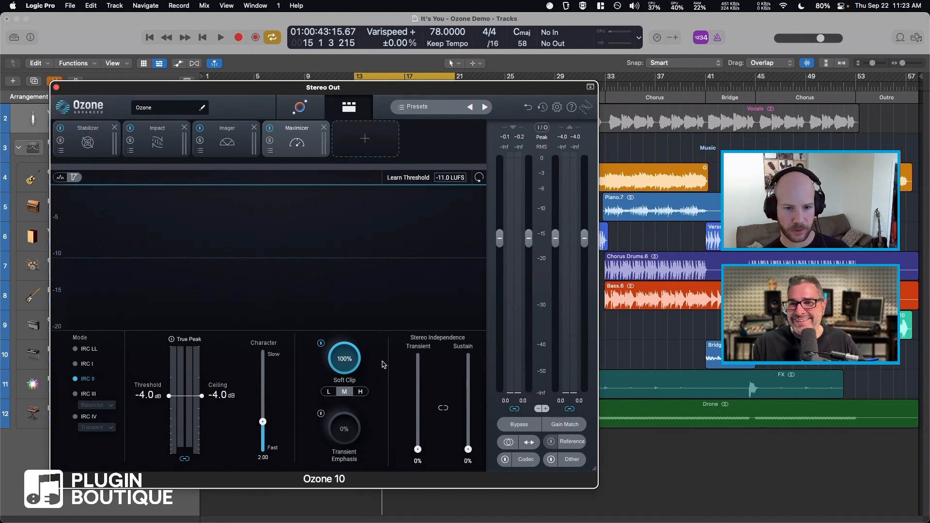
pyautogui.click(220, 37)
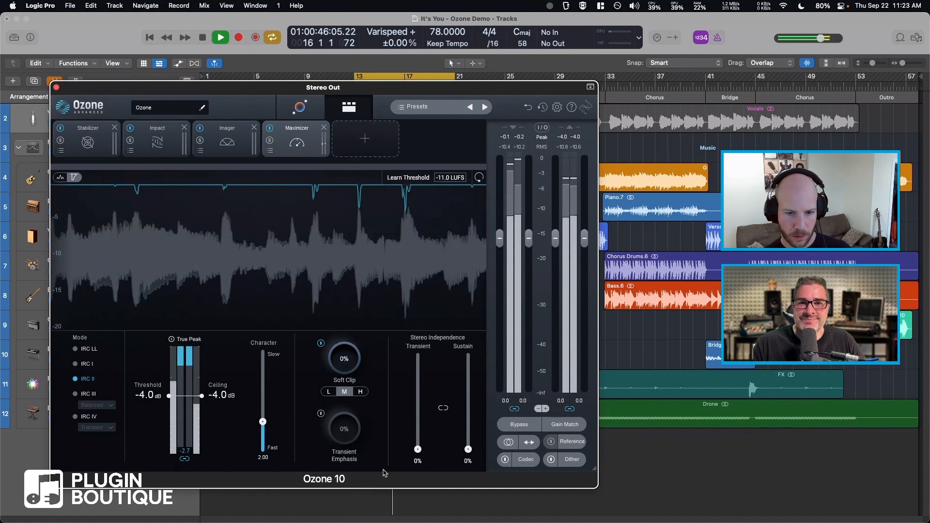
# Raise Soft Clip to a low amount, auditioning it and settling around 34%
pyautogui.click(220, 37)
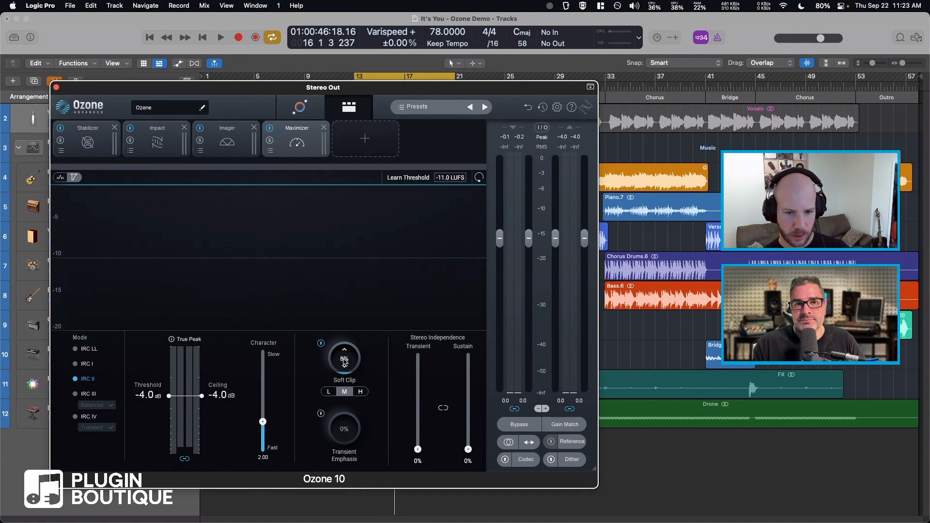
pyautogui.moveTo(344, 358); pyautogui.dragTo(353, 347)
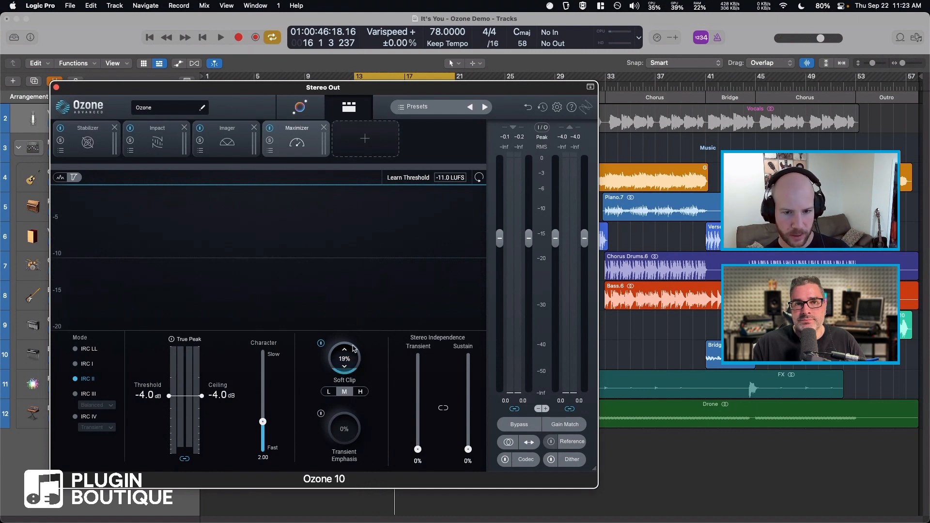
pyautogui.click(220, 37)
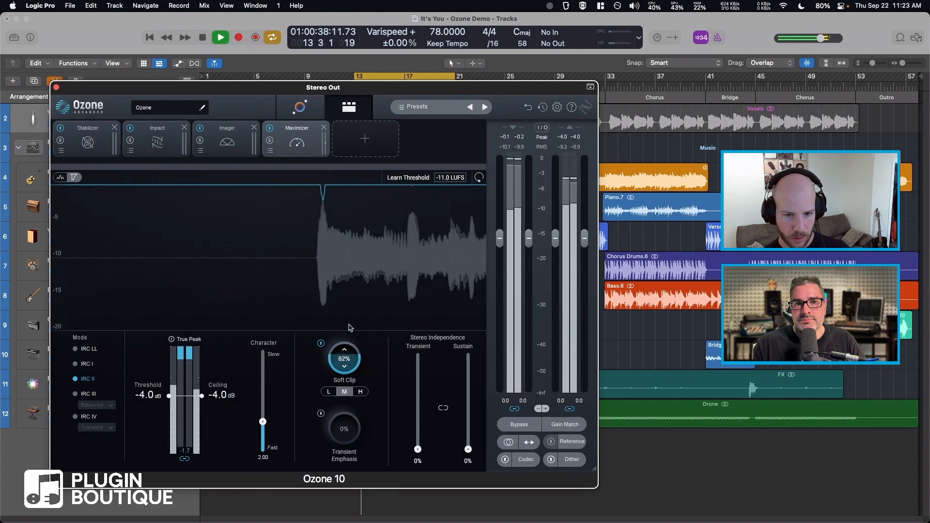
pyautogui.moveTo(344, 356); pyautogui.dragTo(353, 362)
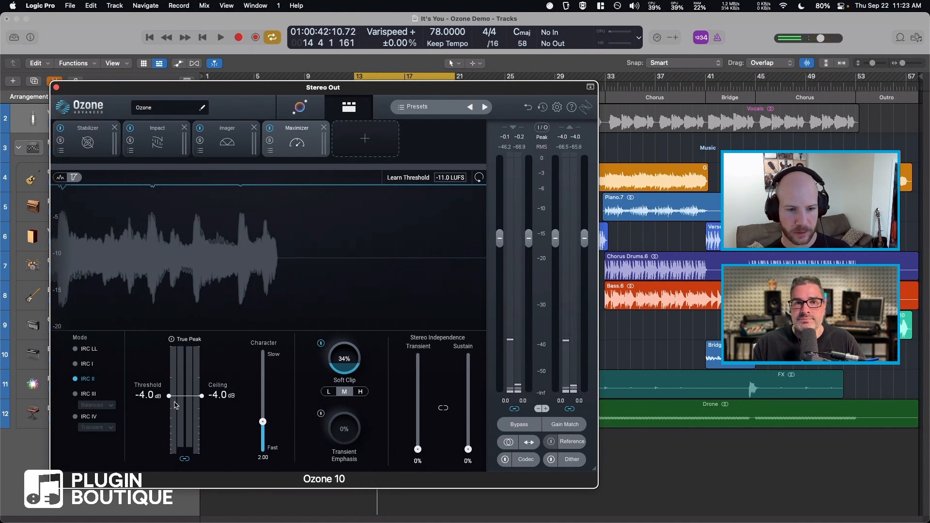
# Lower the threshold and ceiling to -5.0 dB and audition the limiting
pyautogui.moveTo(168, 396); pyautogui.dragTo(168, 403)
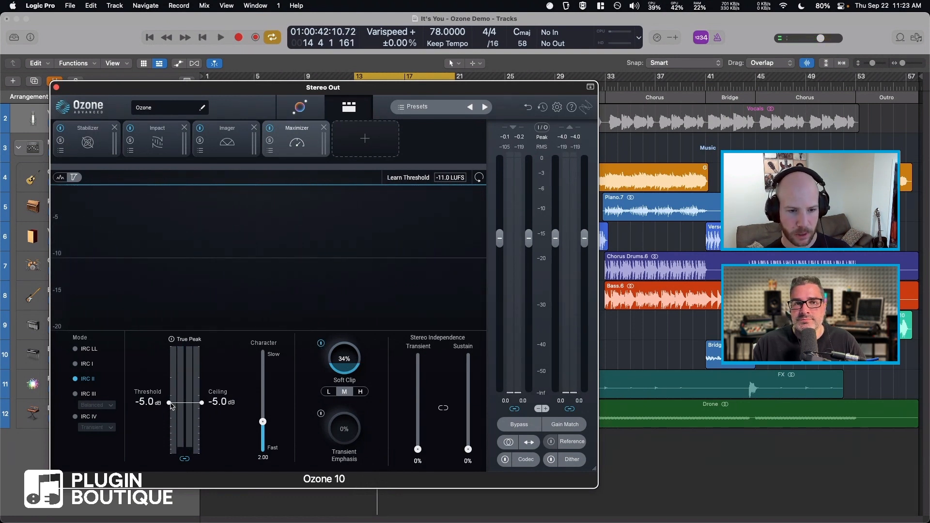
pyautogui.click(220, 37)
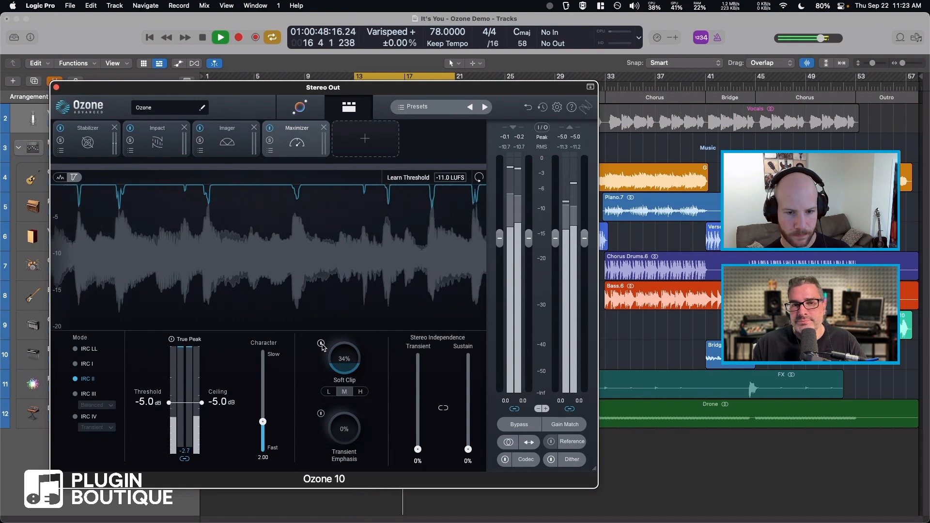
pyautogui.click(220, 37)
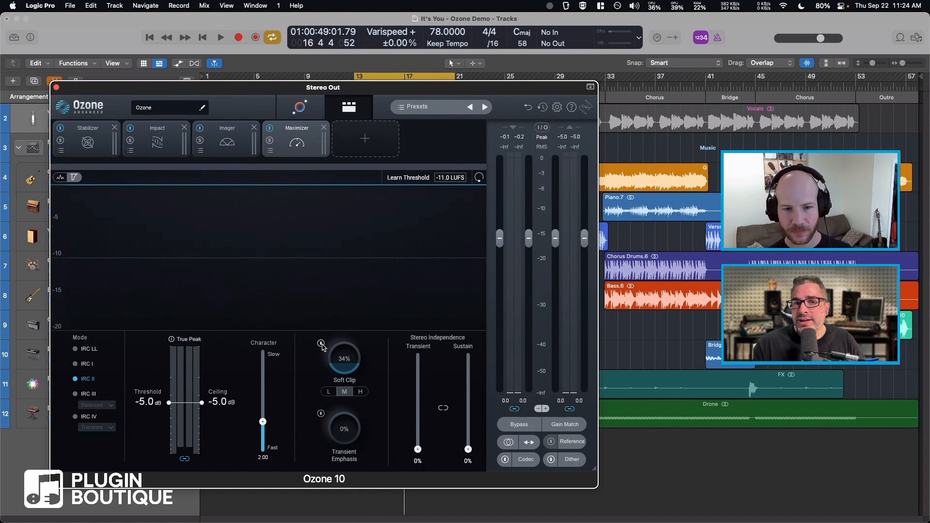
pyautogui.moveTo(342, 347)
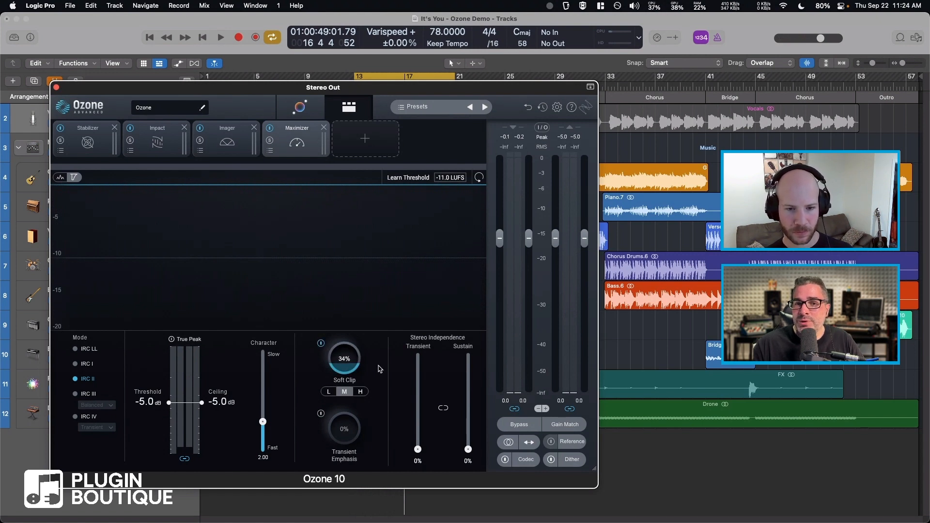
# Ease Soft Clip down from 34% to 30%
pyautogui.moveTo(344, 358); pyautogui.dragTo(344, 371)
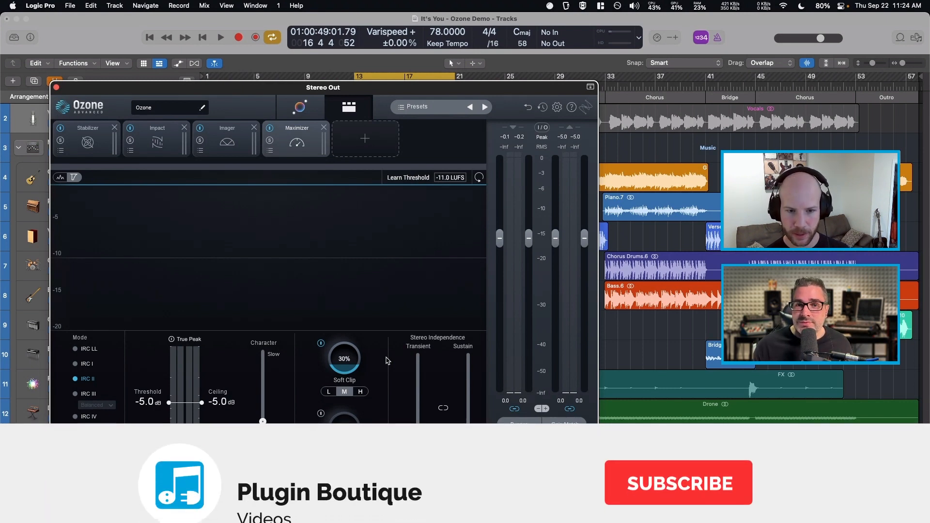
pyautogui.click(677, 481)
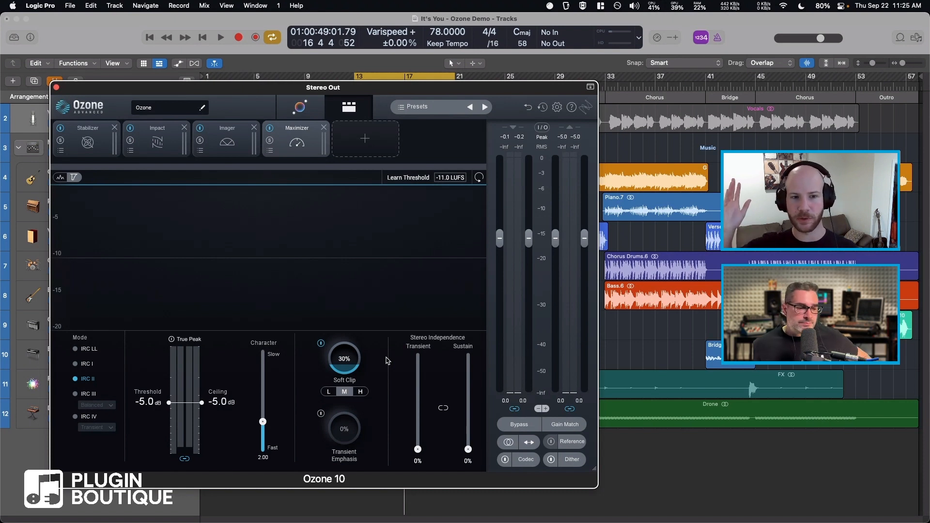
pyautogui.click(220, 37)
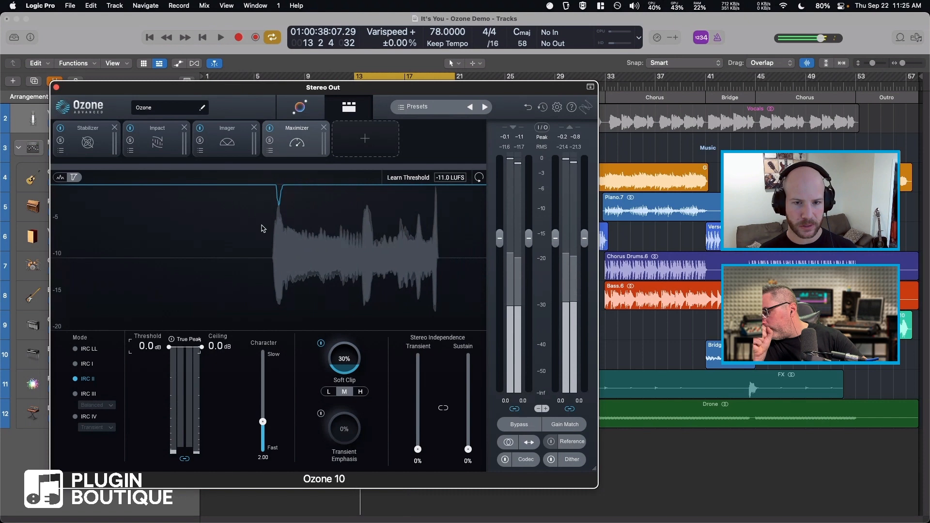
pyautogui.click(220, 37)
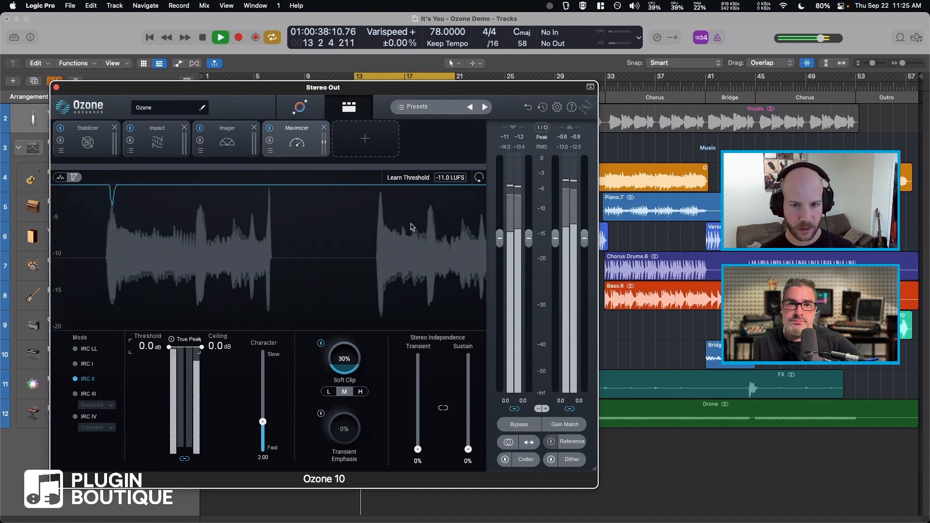
pyautogui.click(202, 37)
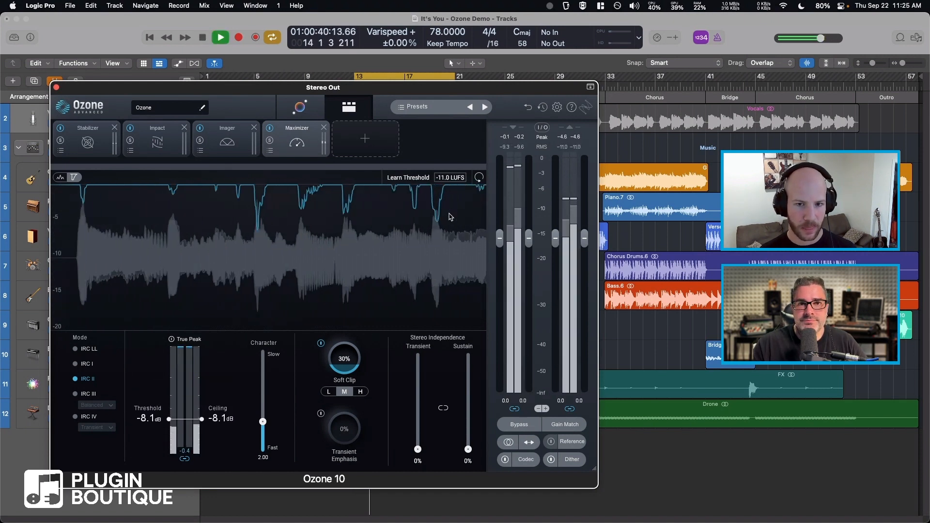
pyautogui.moveTo(168, 404); pyautogui.dragTo(173, 403)
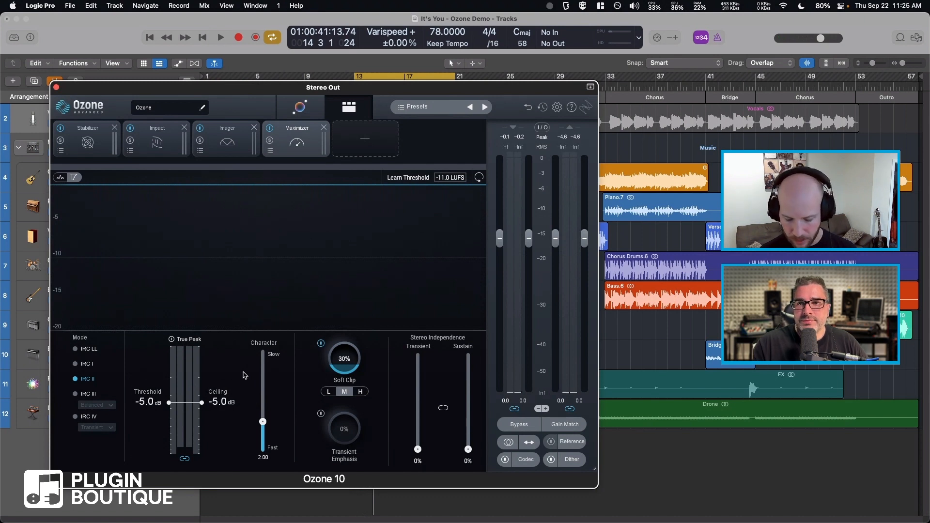
pyautogui.moveTo(238, 376)
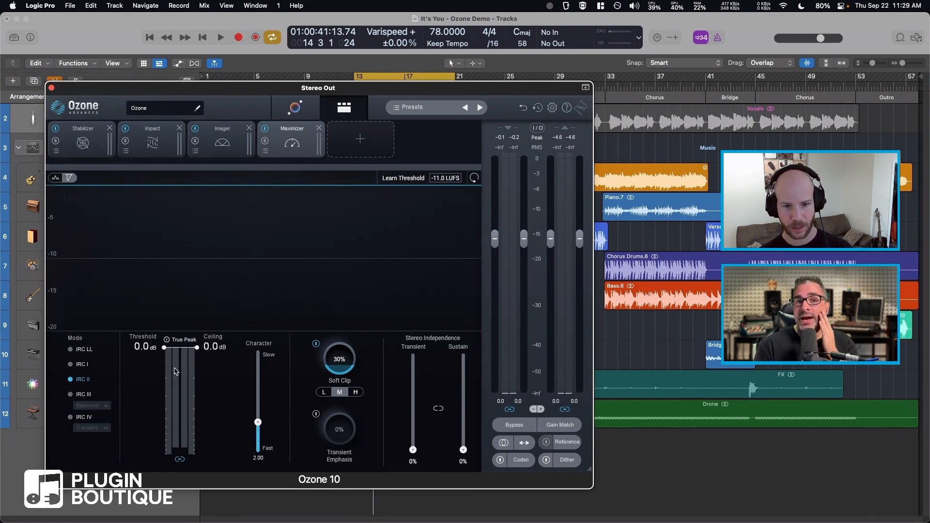
# Pull threshold and ceiling to -5.0 dB, raise Soft Clip to about 50% and set Light mode
pyautogui.moveTo(165, 348); pyautogui.dragTo(165, 400)
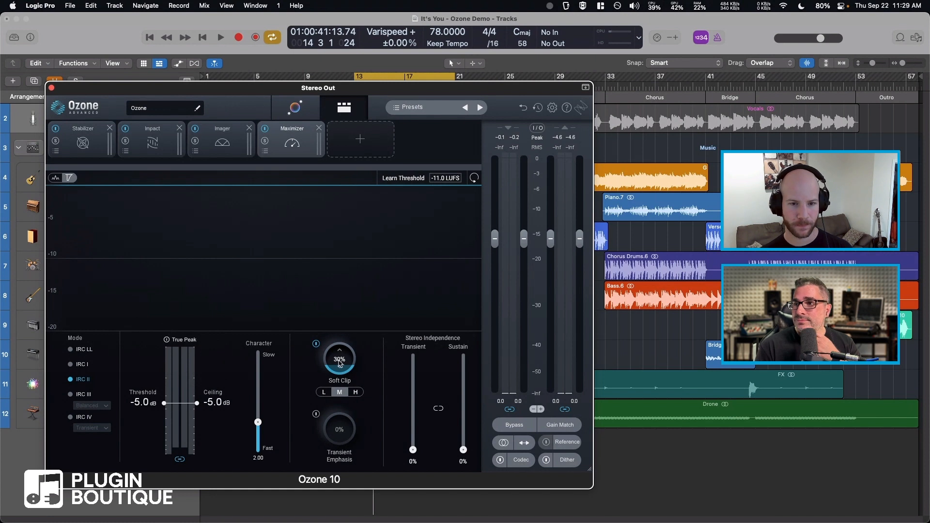
pyautogui.moveTo(339, 358); pyautogui.dragTo(339, 350)
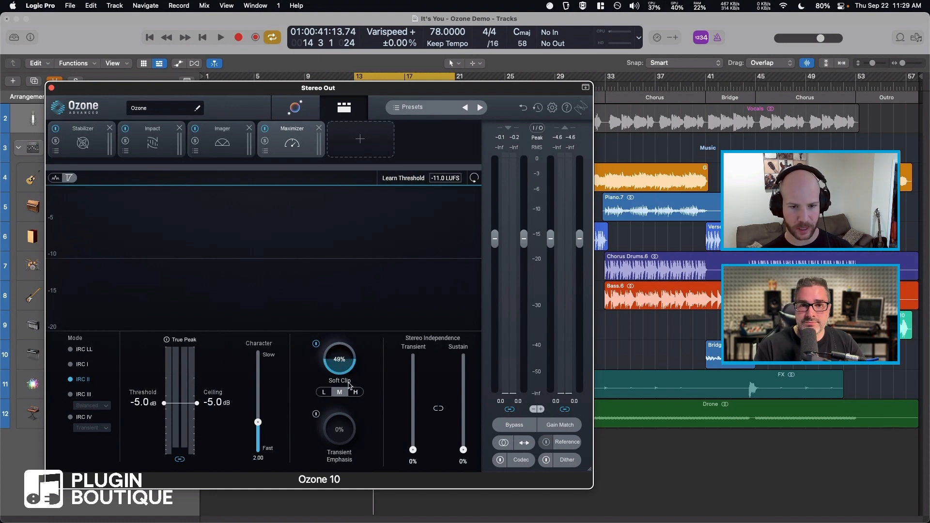
pyautogui.click(354, 391)
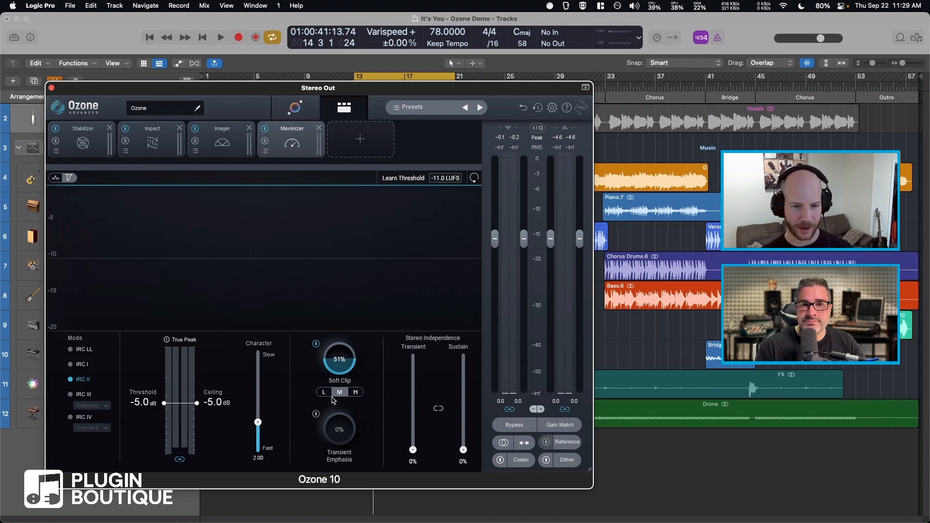
pyautogui.click(324, 392)
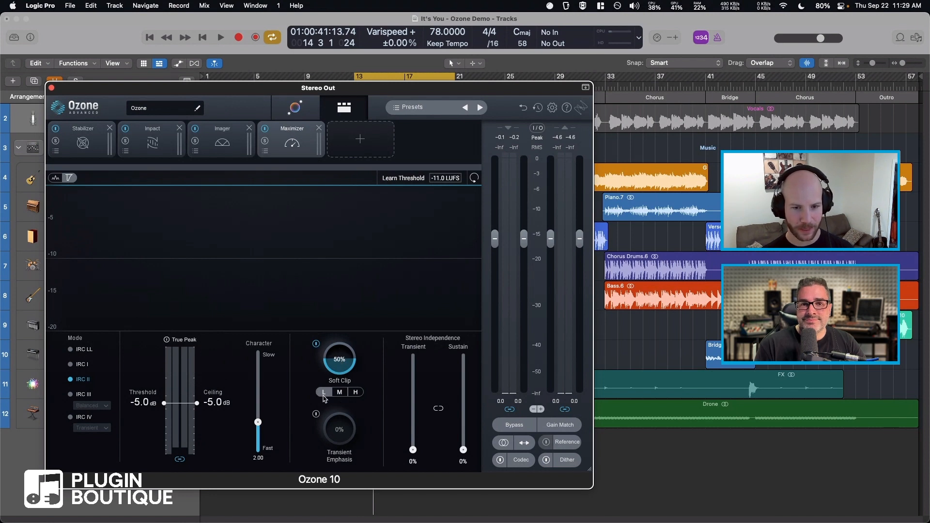
pyautogui.moveTo(158, 438)
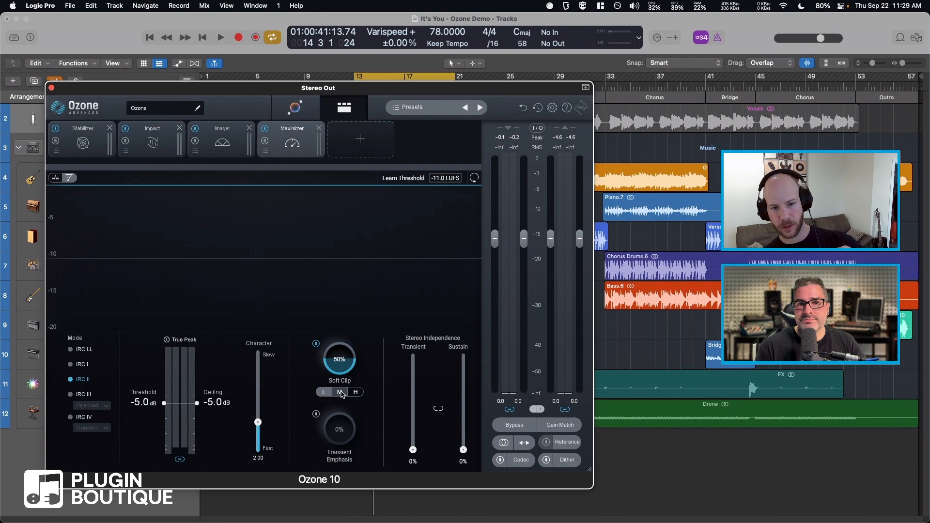
pyautogui.click(339, 392)
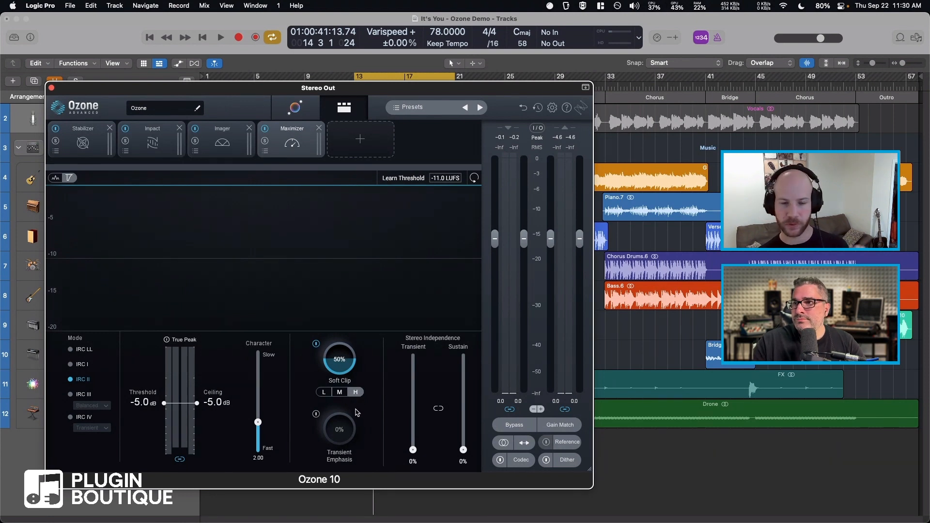
pyautogui.moveTo(364, 417)
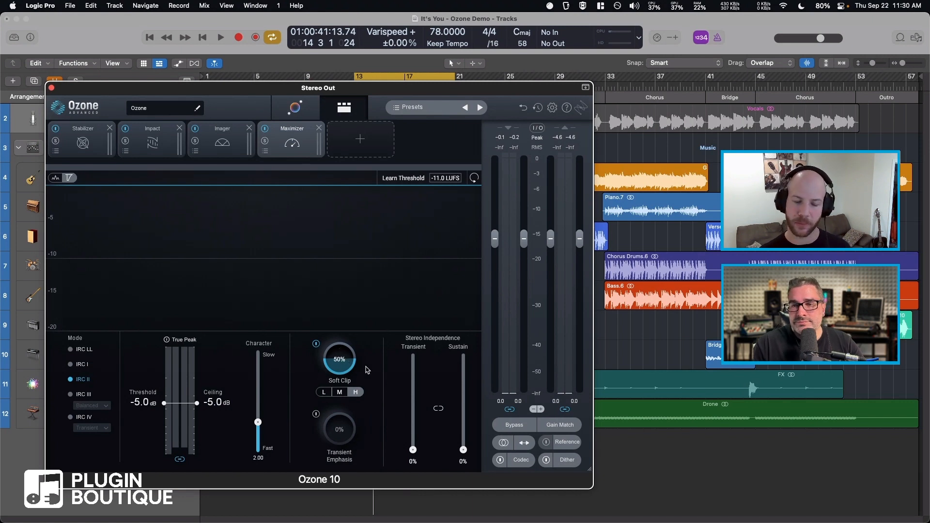
# Ease the Soft Clip amount down to roughly 15-18% and audition it with playback
pyautogui.moveTo(339, 359); pyautogui.dragTo(350, 392)
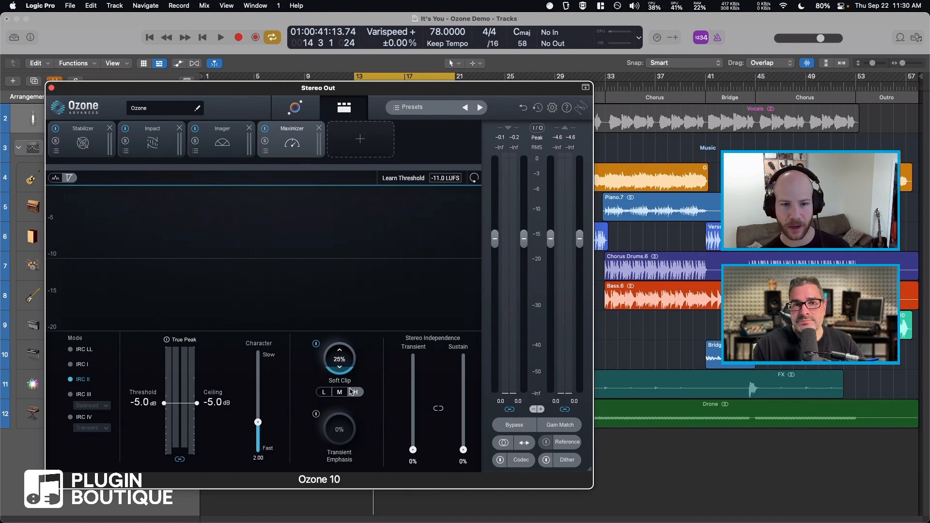
pyautogui.moveTo(339, 359); pyautogui.dragTo(339, 368)
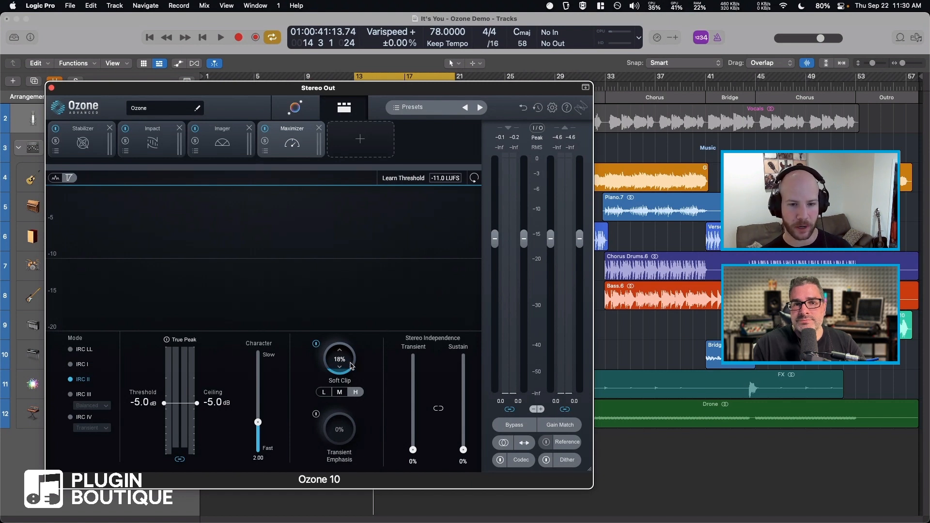
pyautogui.click(220, 37)
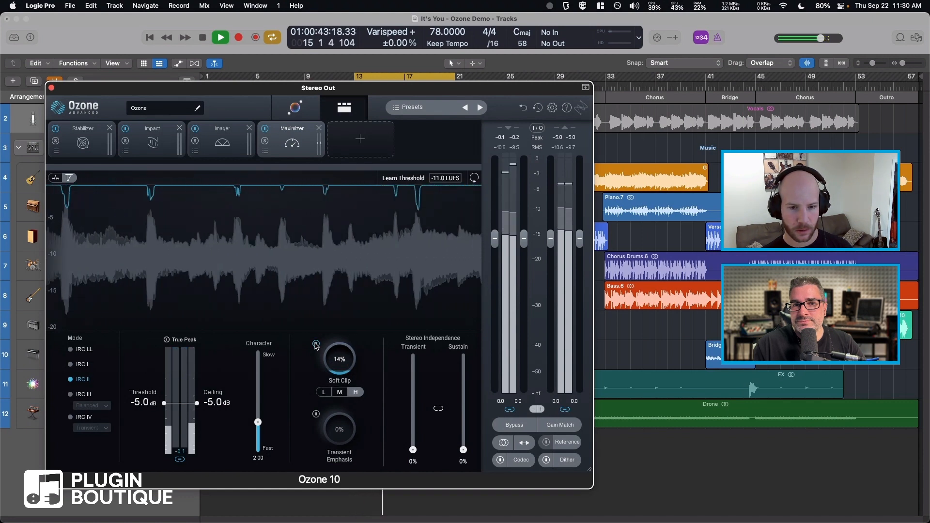
pyautogui.click(220, 37)
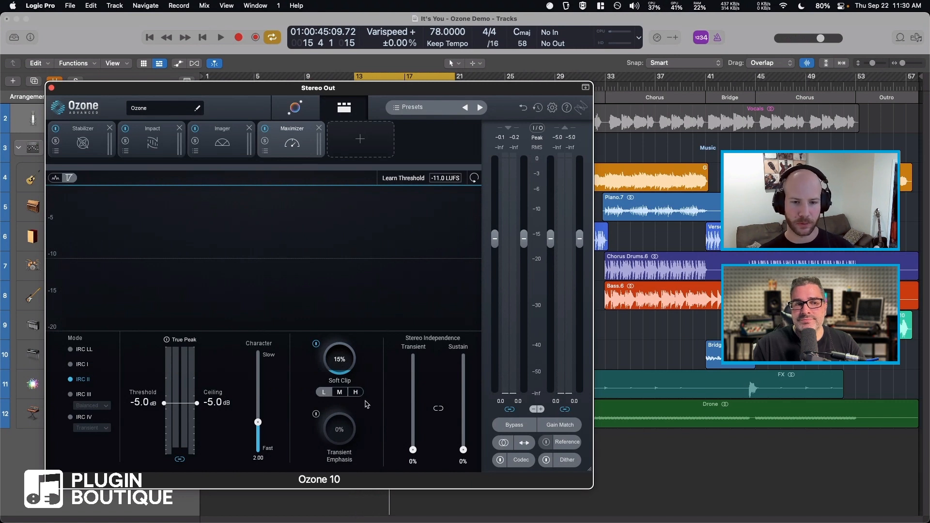
pyautogui.moveTo(368, 371)
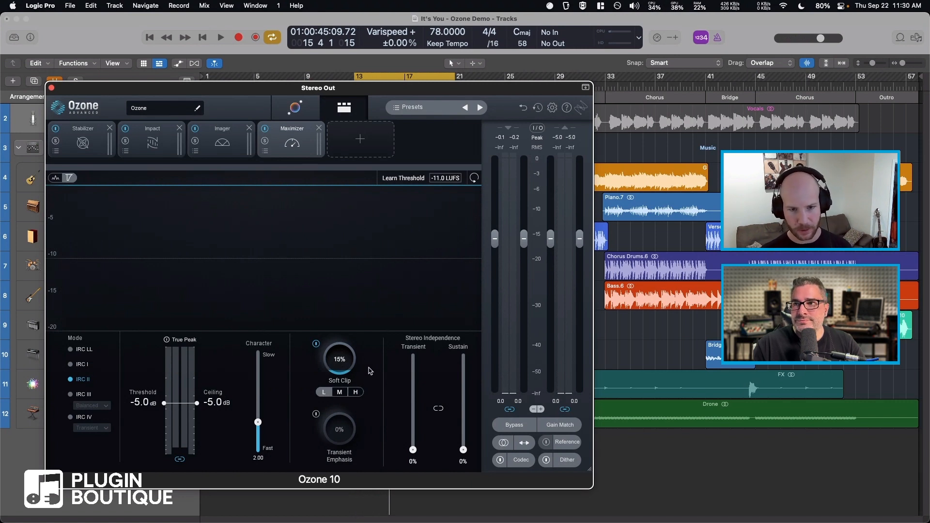
pyautogui.moveTo(379, 376)
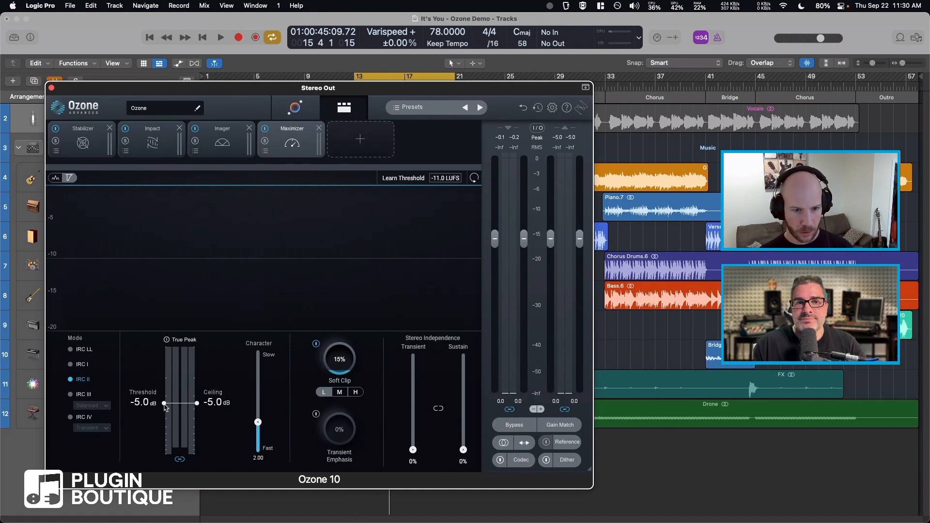
# Reset the threshold to 0.0 dB and relearn it from a -9.6 LUFS target, landing at -5.2 dB
pyautogui.moveTo(165, 404); pyautogui.dragTo(165, 347)
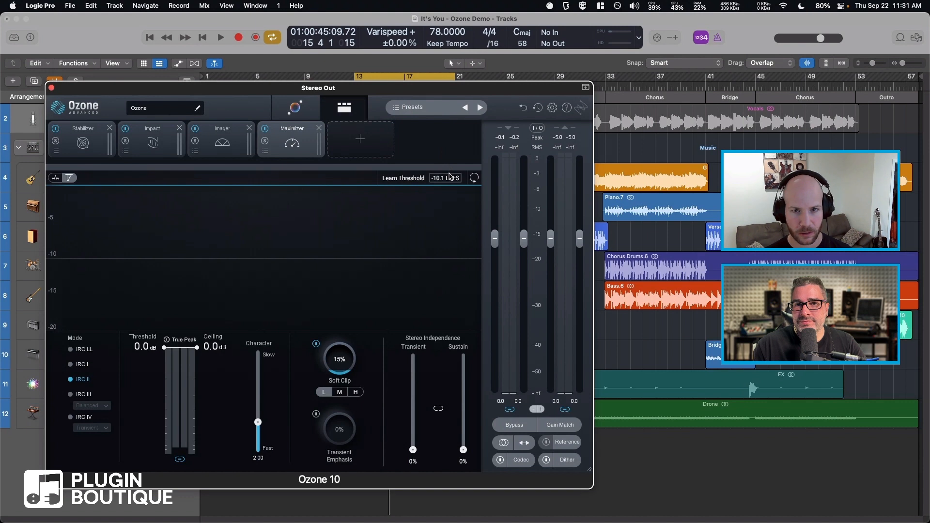
pyautogui.click(220, 37)
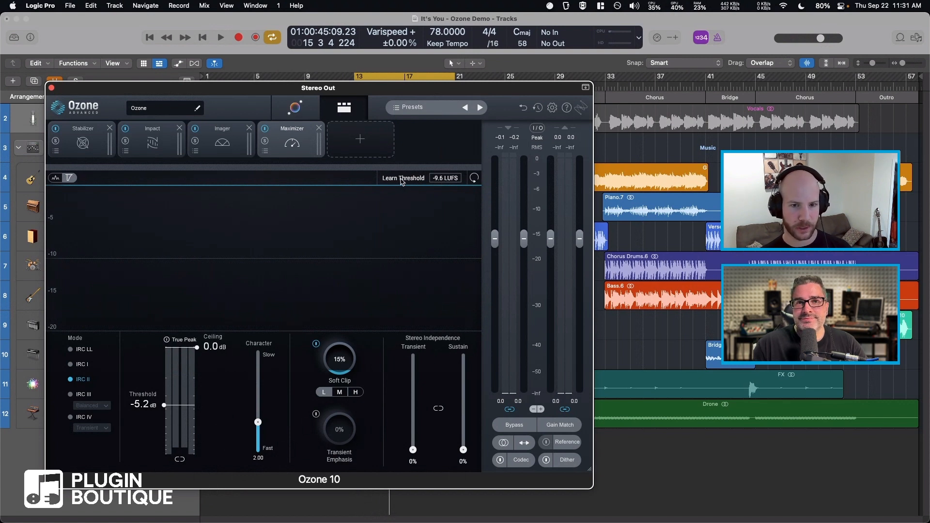
pyautogui.moveTo(269, 210)
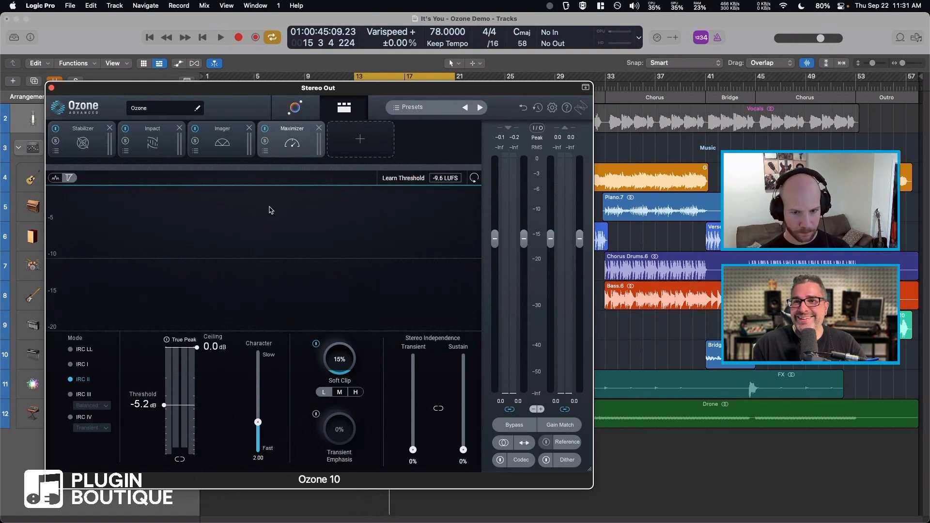